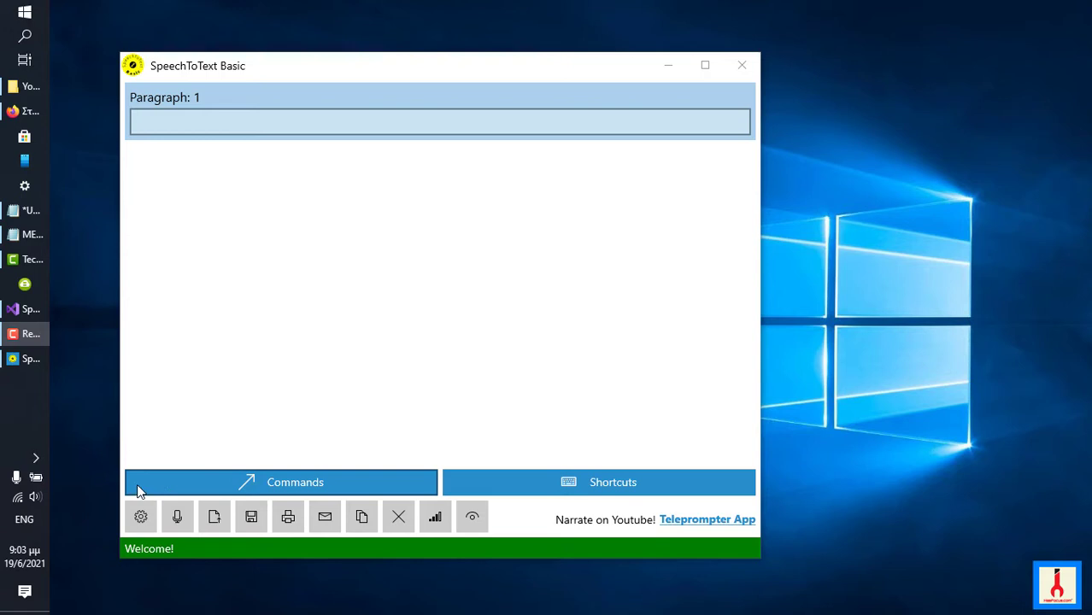
pyautogui.moveTo(140, 555)
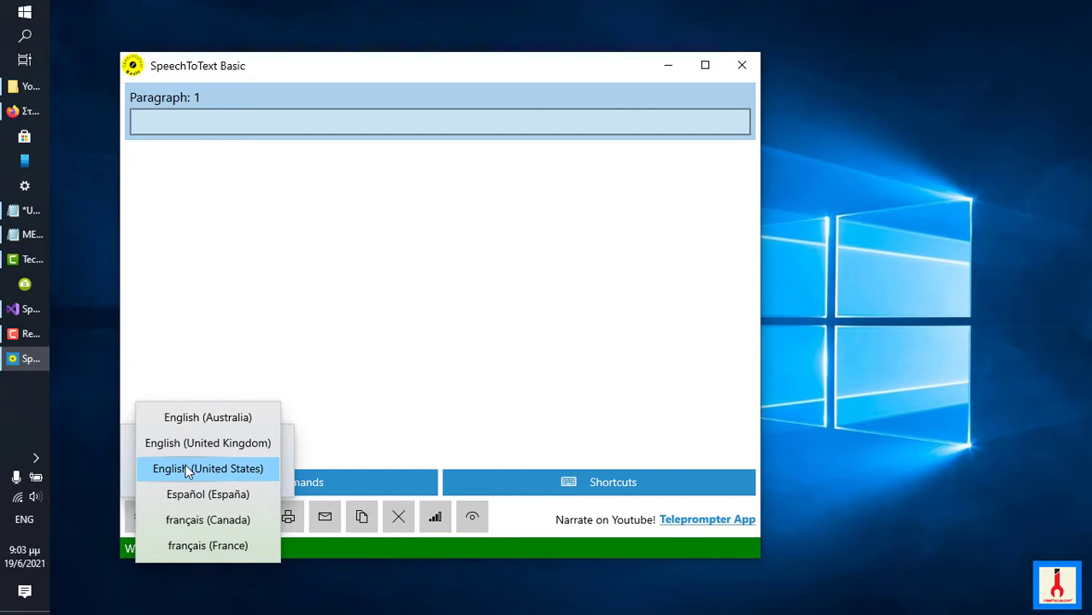
pyautogui.moveTo(396, 436)
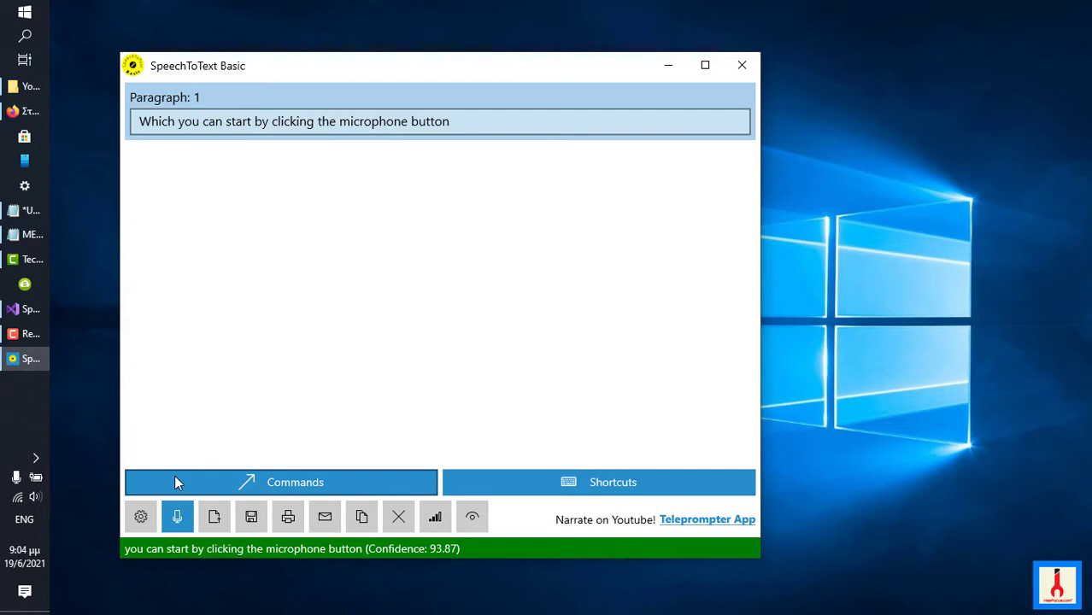
# Step: Stop dictation and browse the recognition language list, ending with it open on English (United States)
pyautogui.click(178, 516)
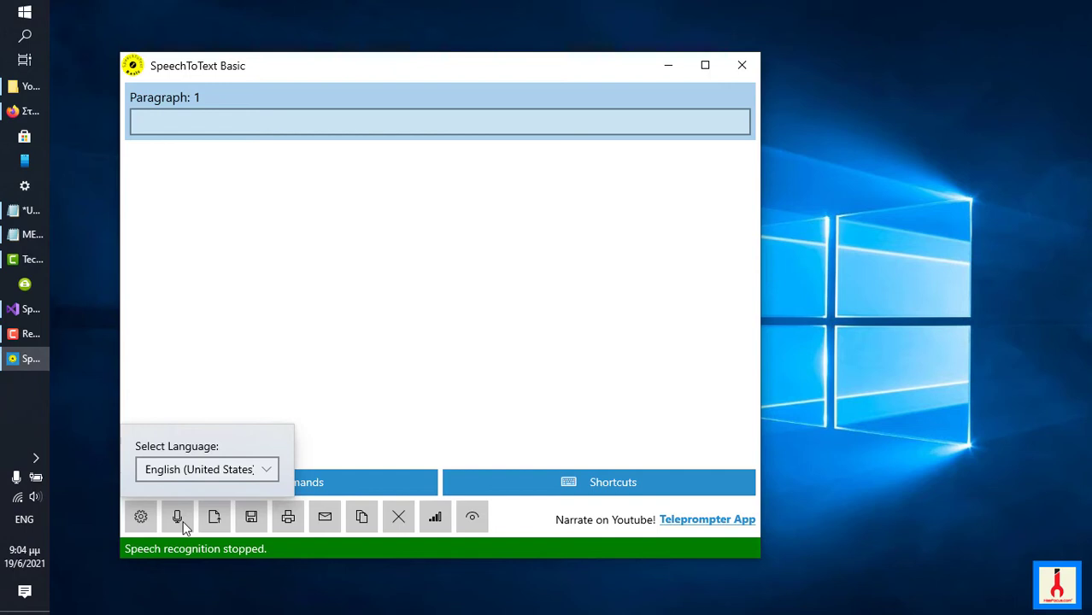
pyautogui.click(205, 468)
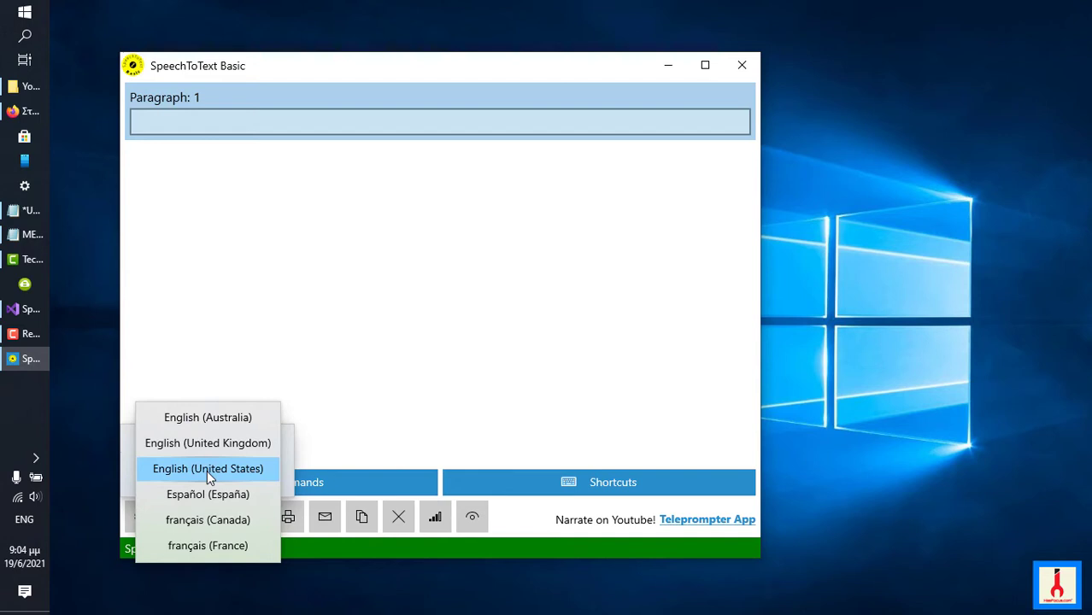
pyautogui.moveTo(209, 494)
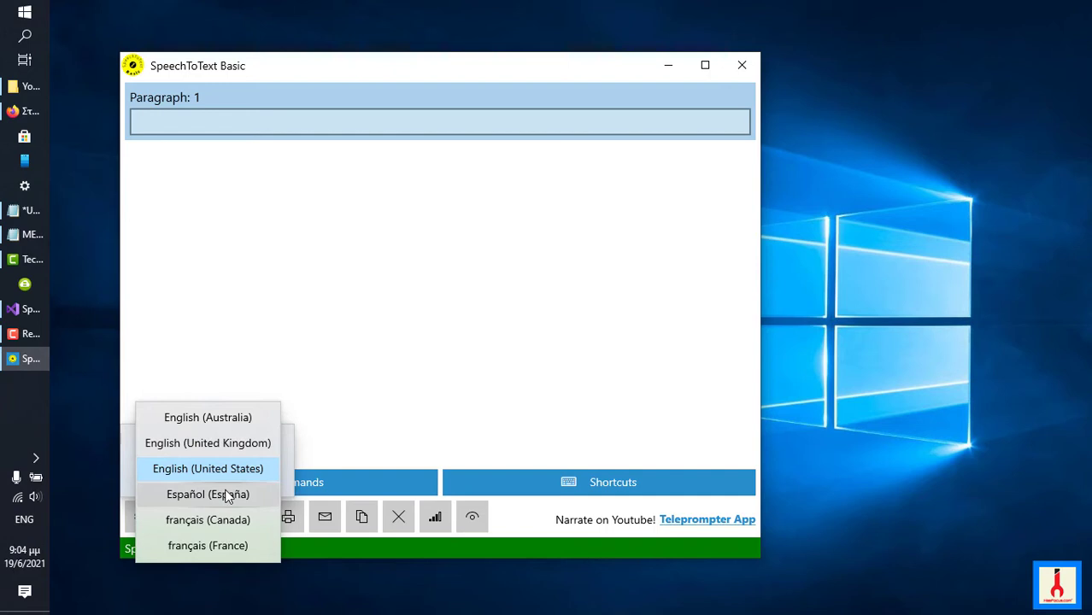
pyautogui.moveTo(208, 442)
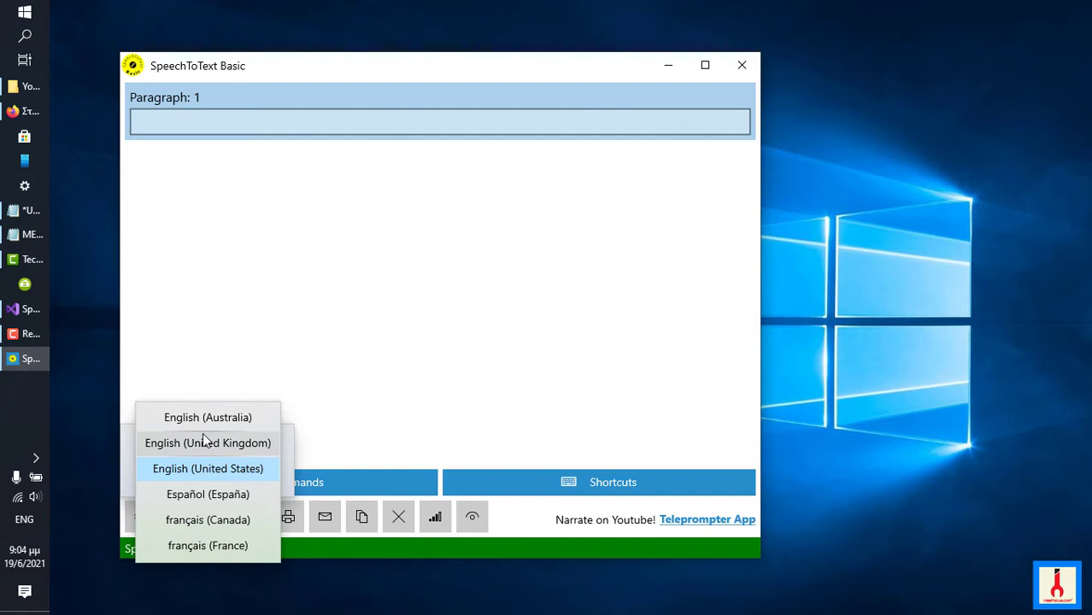
pyautogui.moveTo(209, 442)
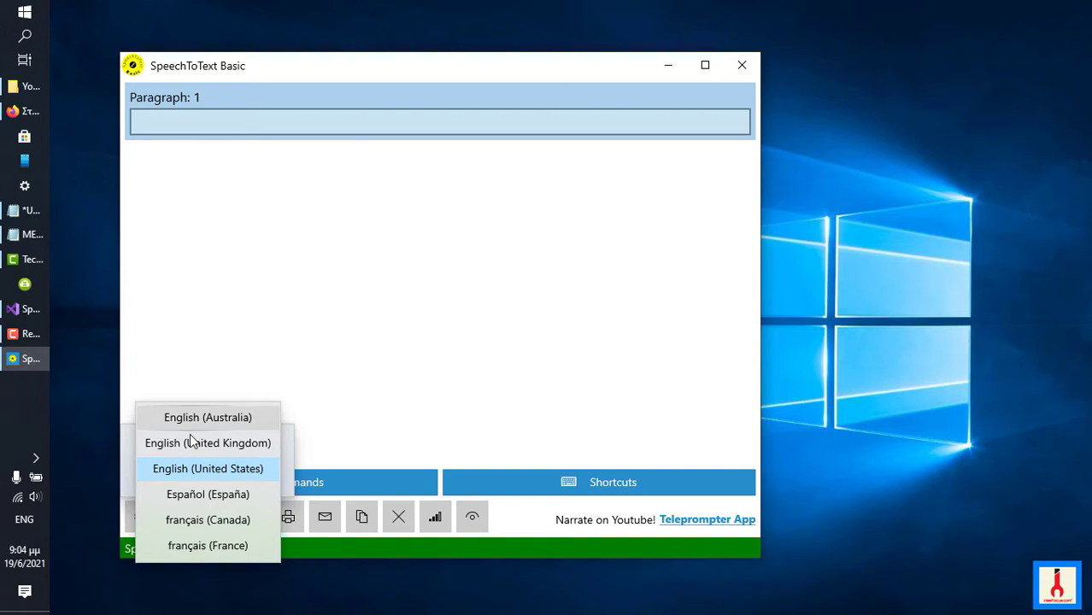
pyautogui.moveTo(214, 437)
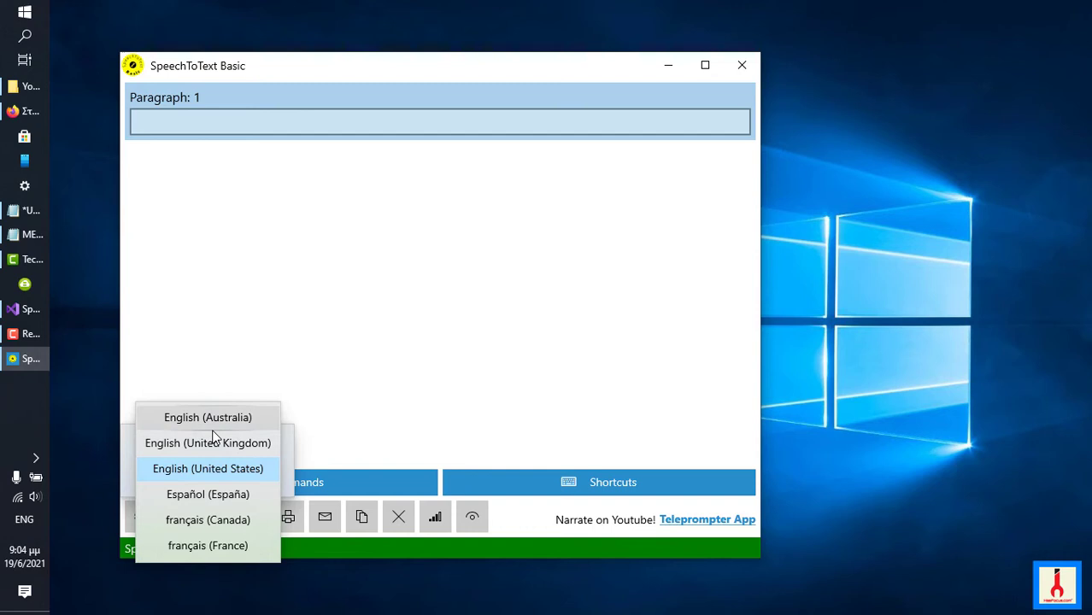
pyautogui.click(209, 468)
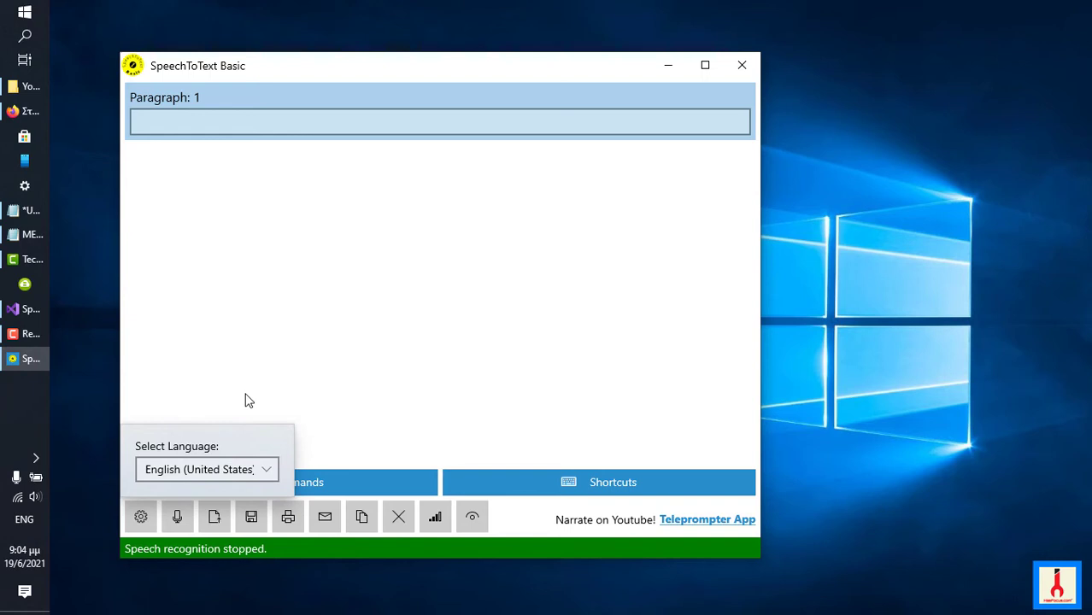
pyautogui.click(205, 468)
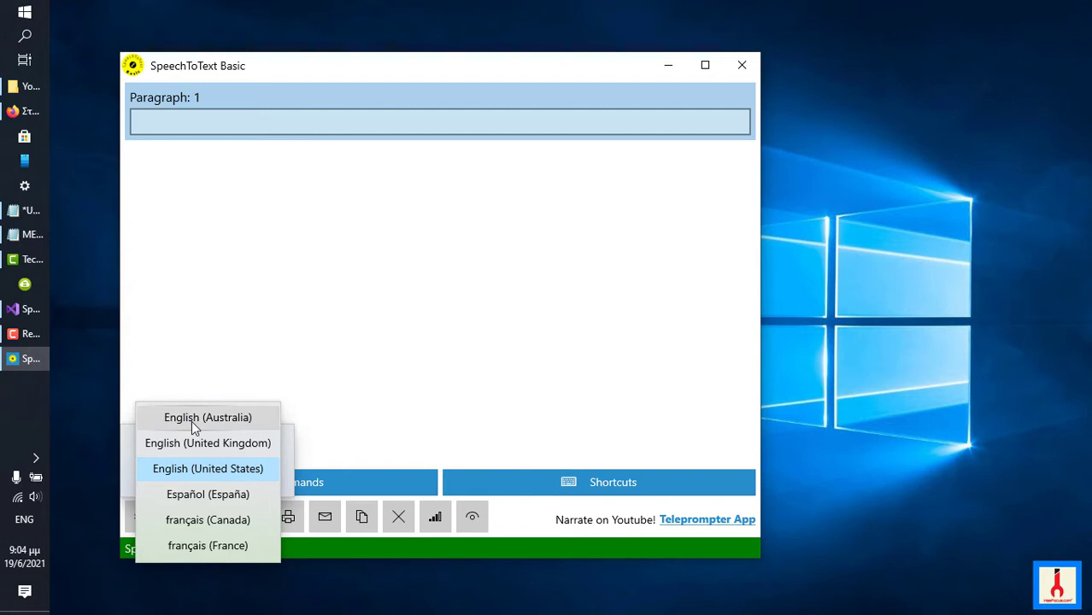
pyautogui.click(208, 468)
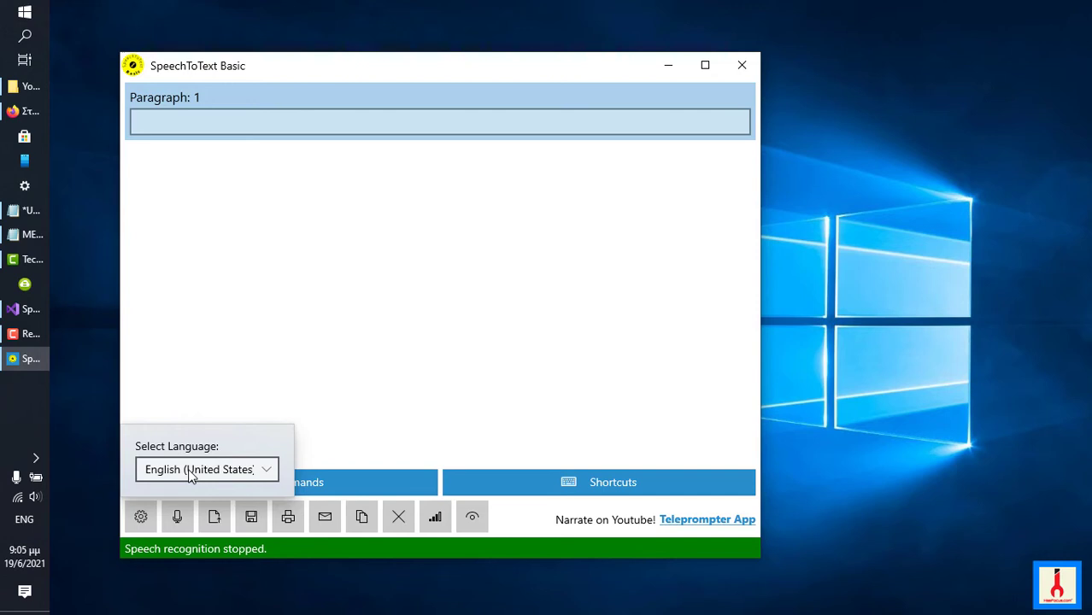
pyautogui.click(205, 468)
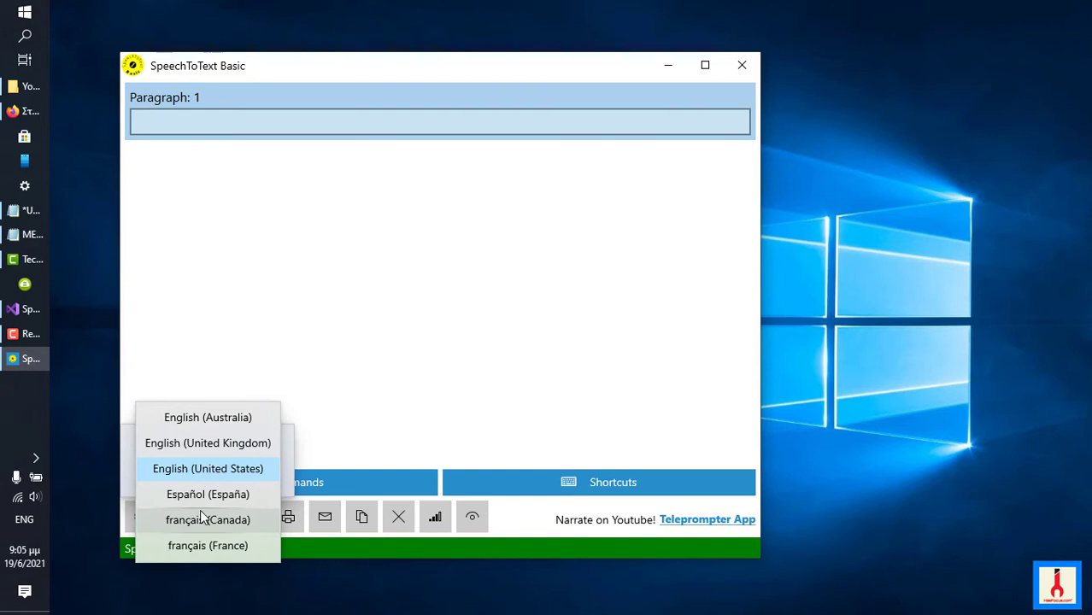
pyautogui.moveTo(219, 500)
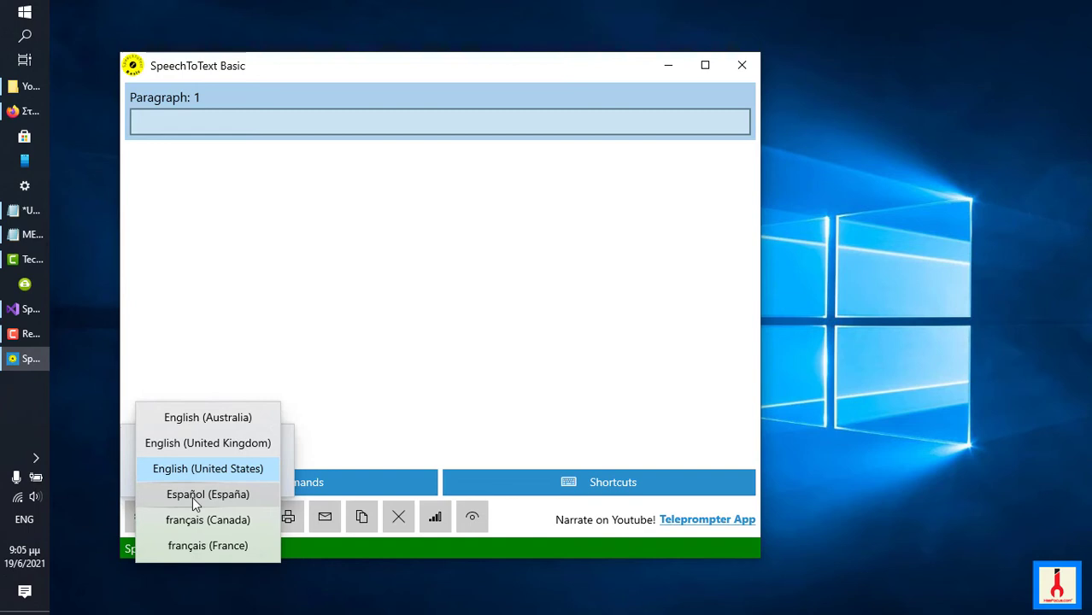
pyautogui.moveTo(208, 468)
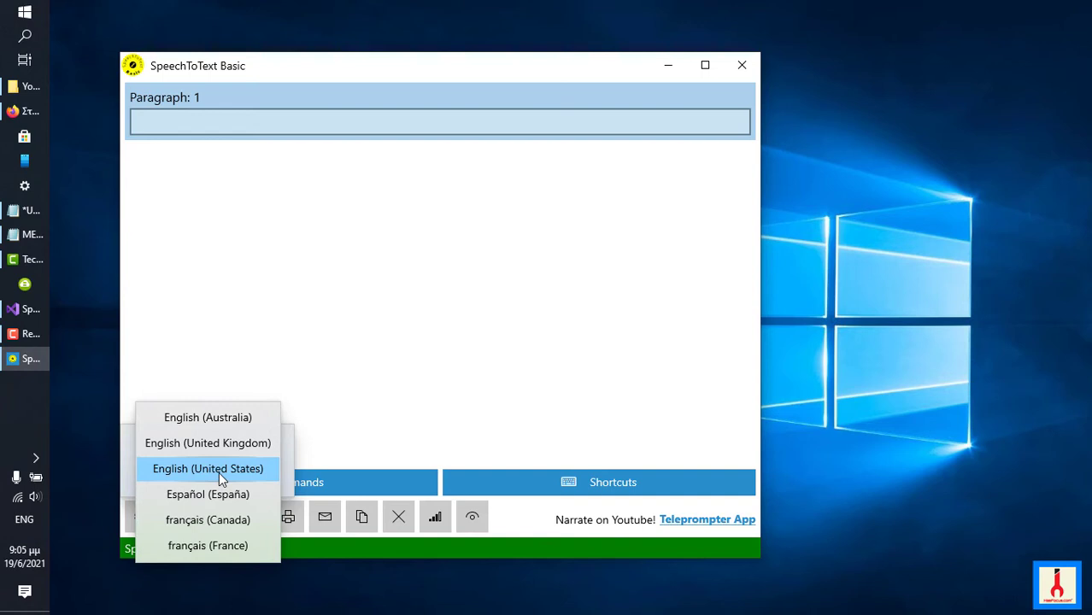
# Step: Switch the recognition language to Spanish (Spain), test-dictate, then stop recognition with paragraph 1 empty
pyautogui.click(209, 494)
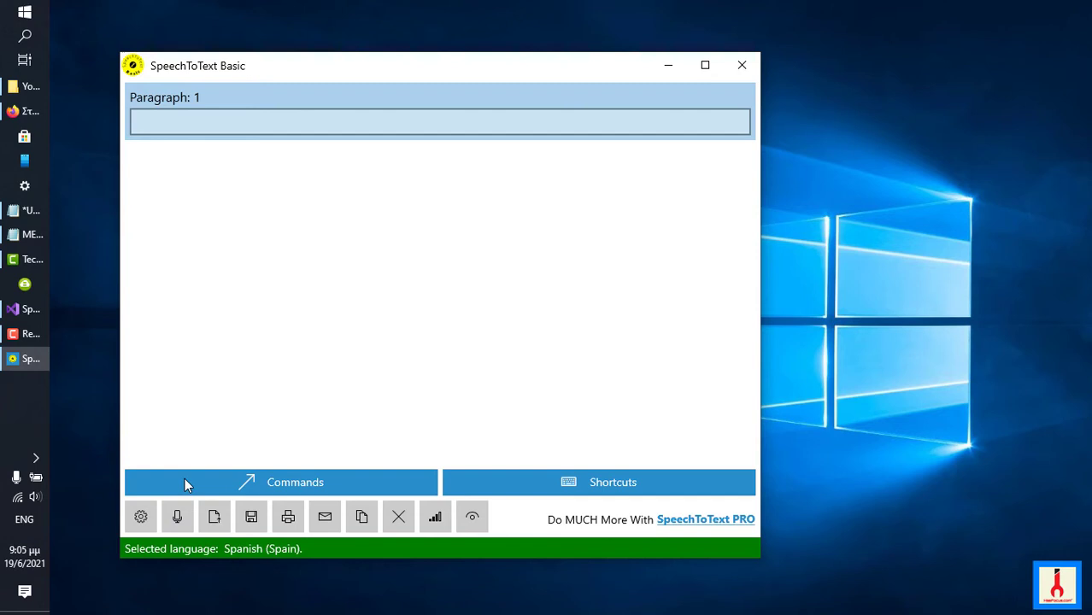
pyautogui.click(177, 516)
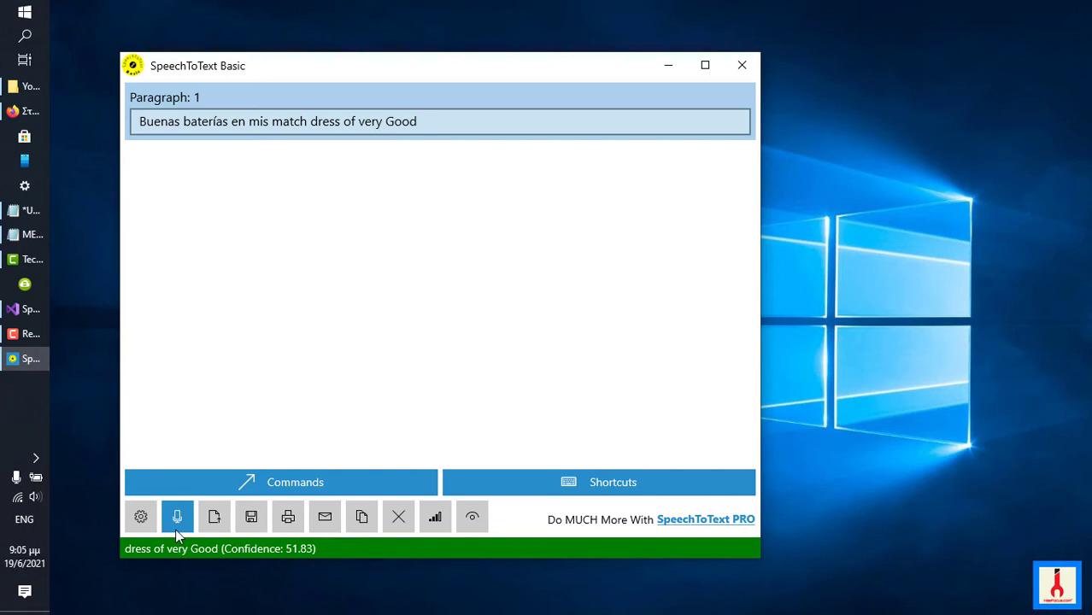
pyautogui.click(178, 516)
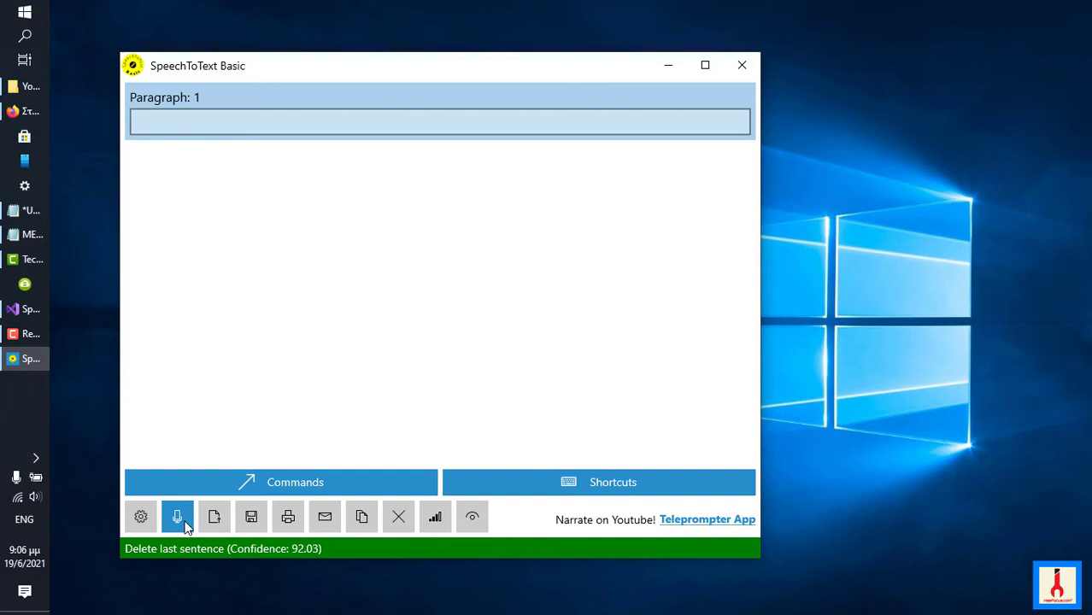
pyautogui.click(177, 516)
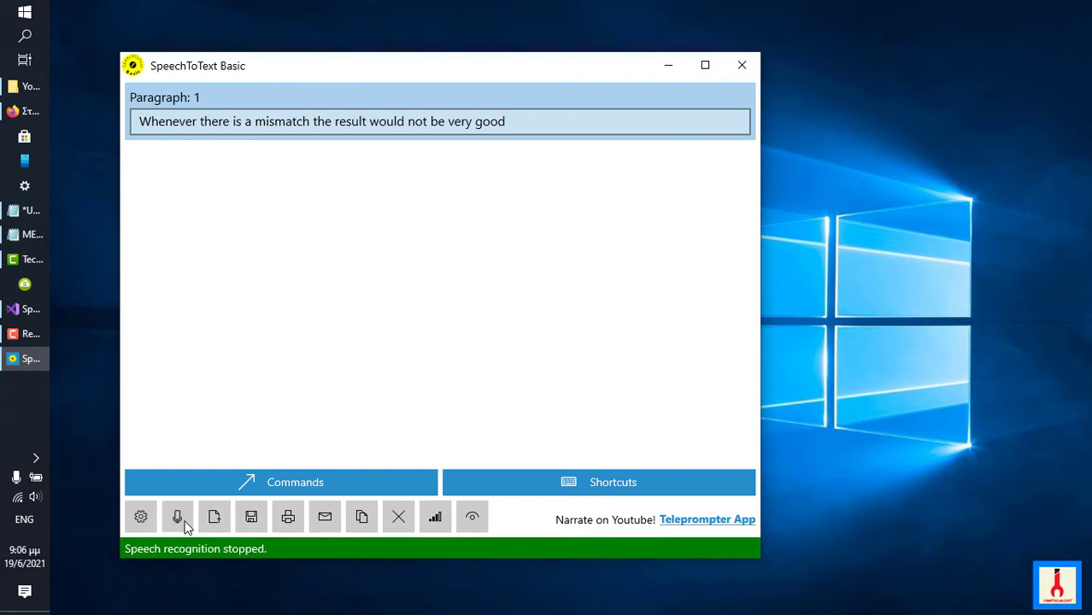
pyautogui.moveTo(488, 154)
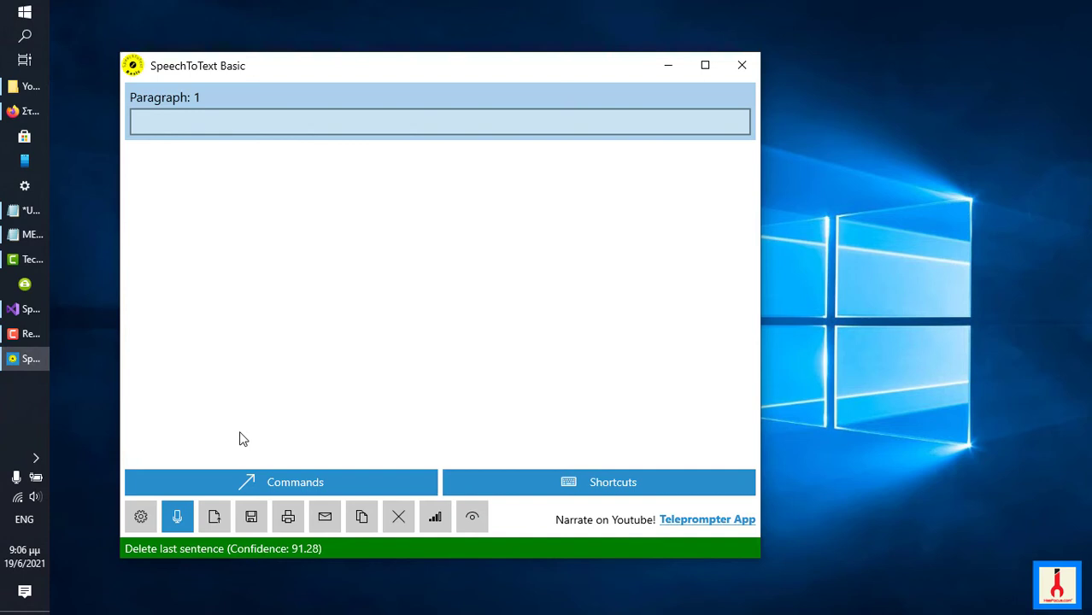
pyautogui.click(177, 516)
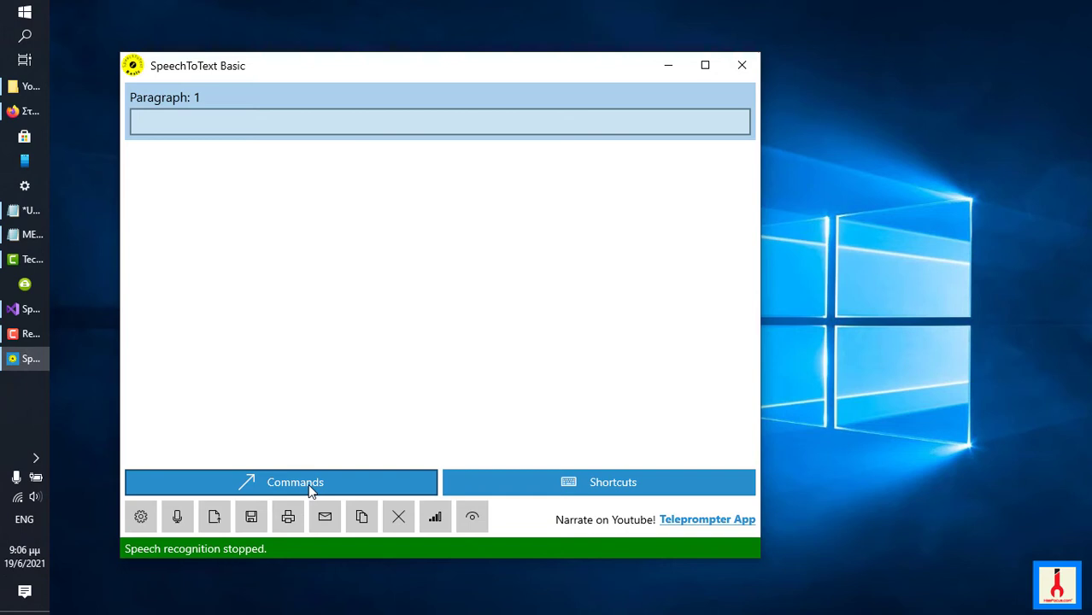
pyautogui.click(280, 482)
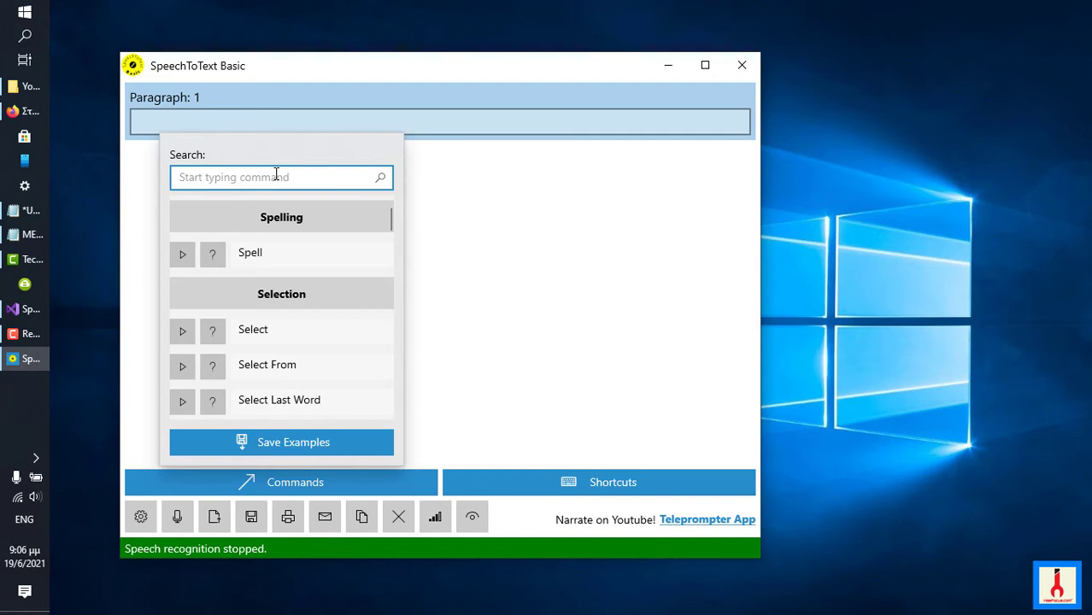
pyautogui.scroll(-3)
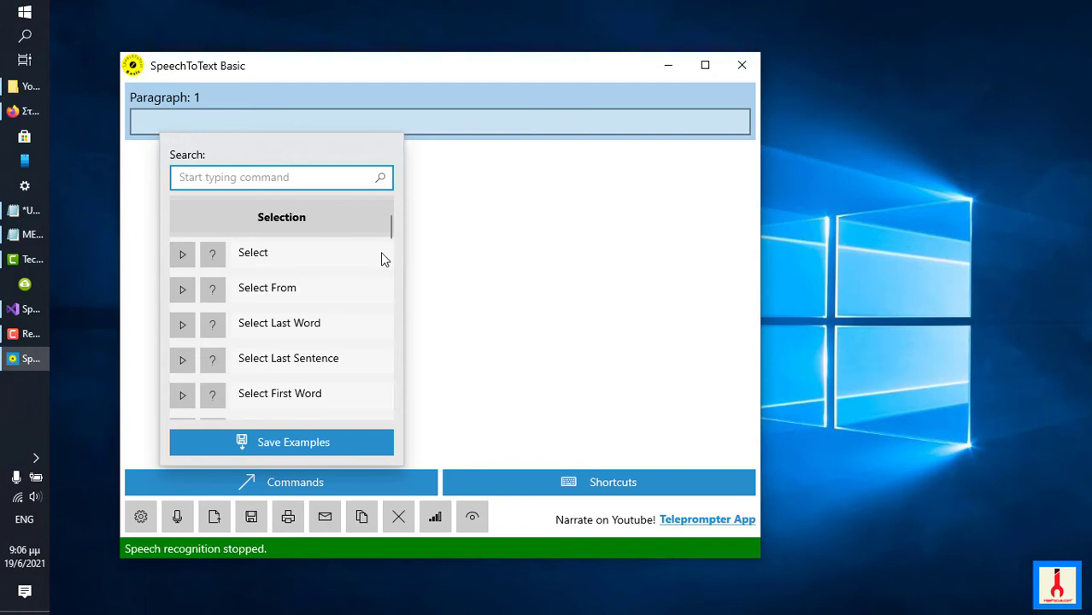
pyautogui.moveTo(246, 212)
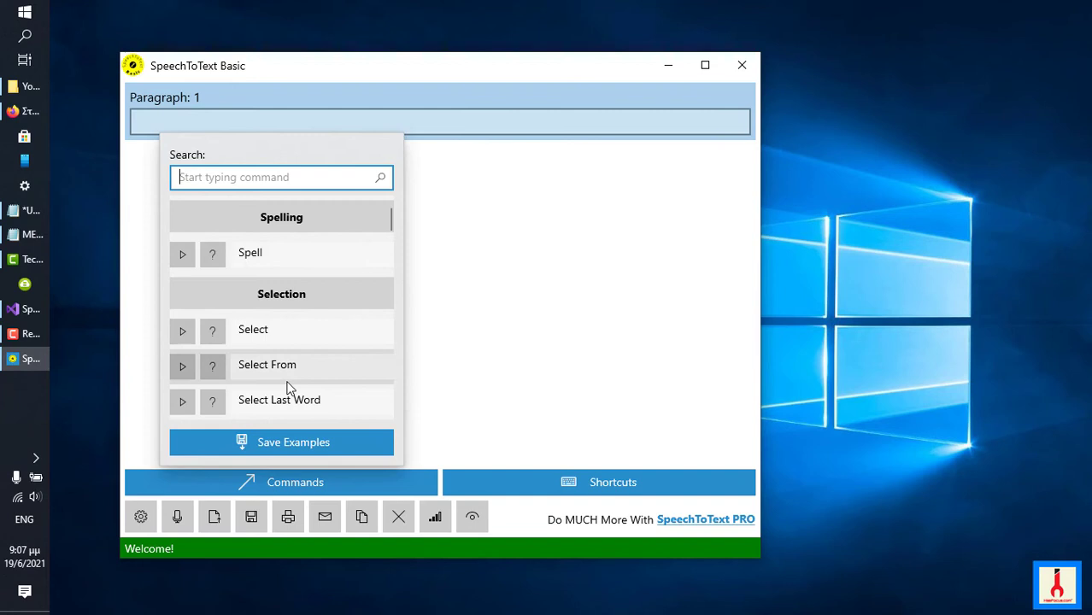
pyautogui.scroll(-3)
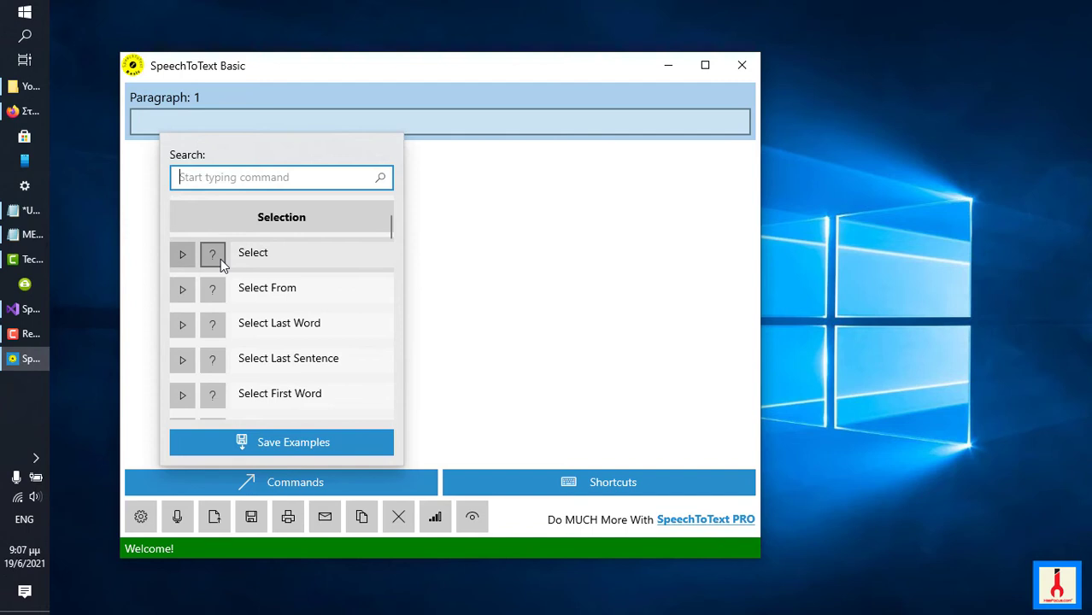
pyautogui.moveTo(220, 264)
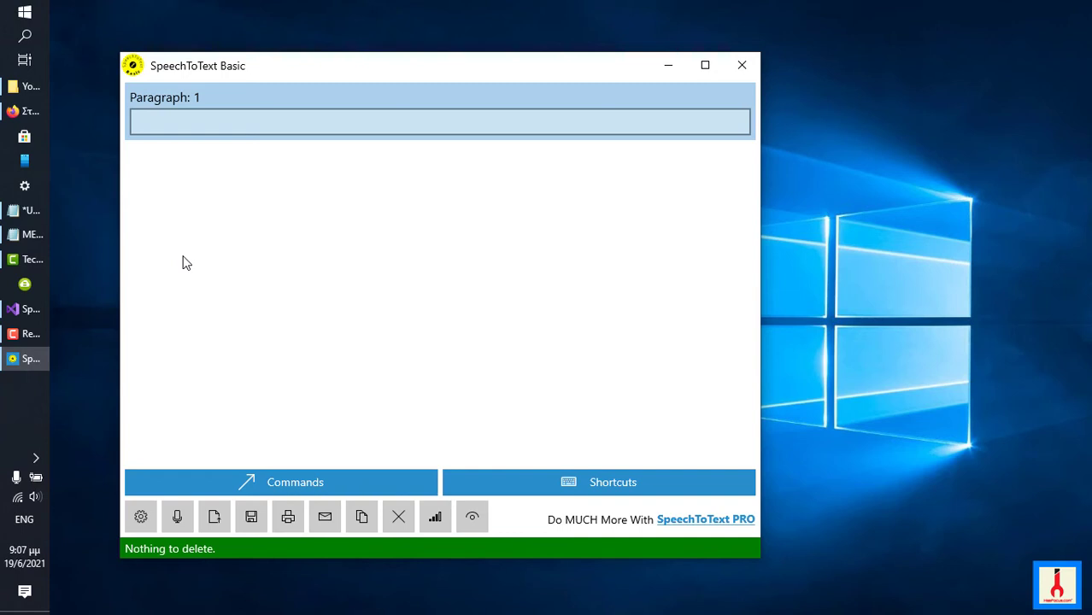
# Step: Dictate the self-help sentence, clear it, and bring up the voice command list for Select
pyautogui.write('Millions of people throughout the world have improved their lives with this self help classic.')
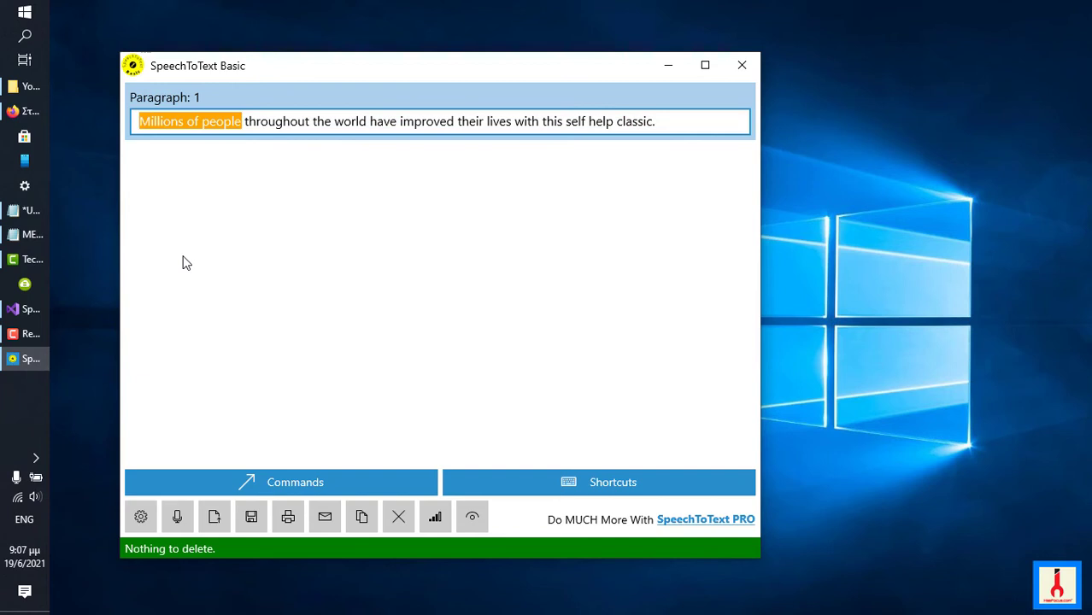
pyautogui.click(178, 516)
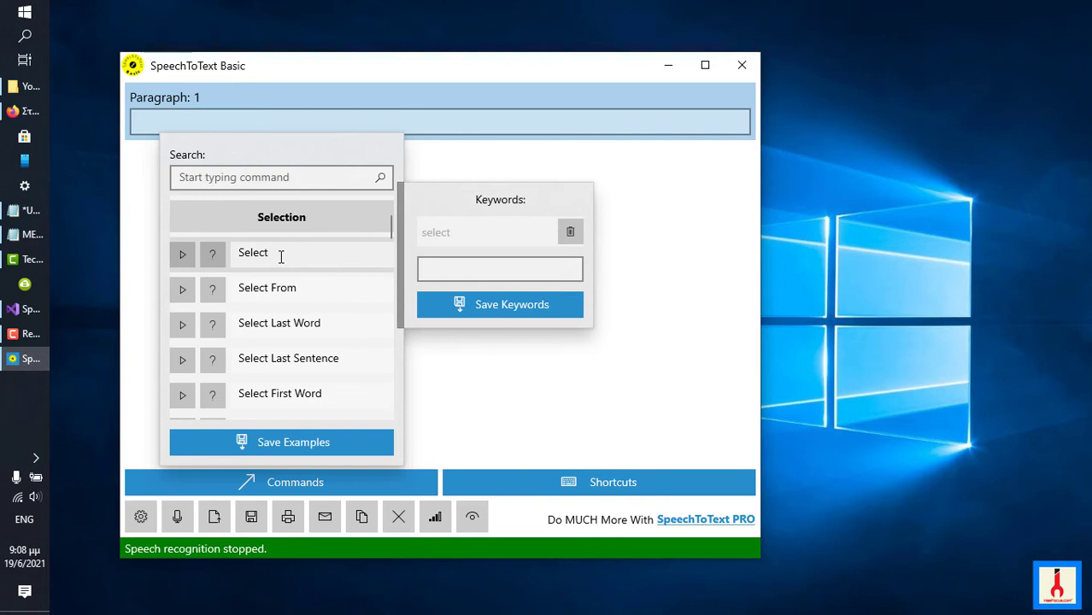
# Step: Rename Select to Choose and save 'highlight' and 'do me a favor and select' as its keywords
pyautogui.click(273, 253)
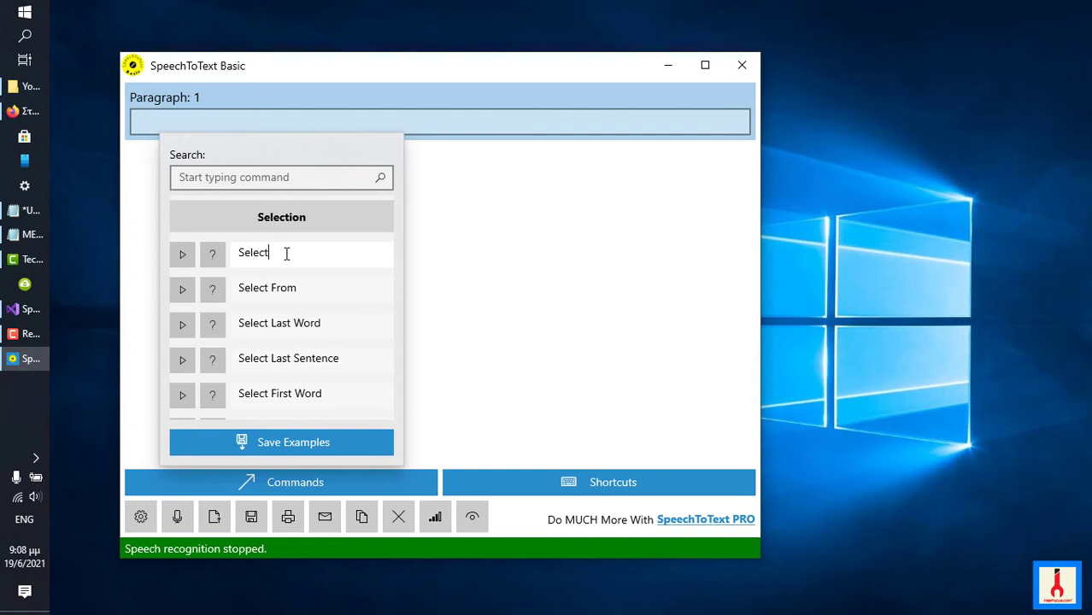
pyautogui.write('Choose')
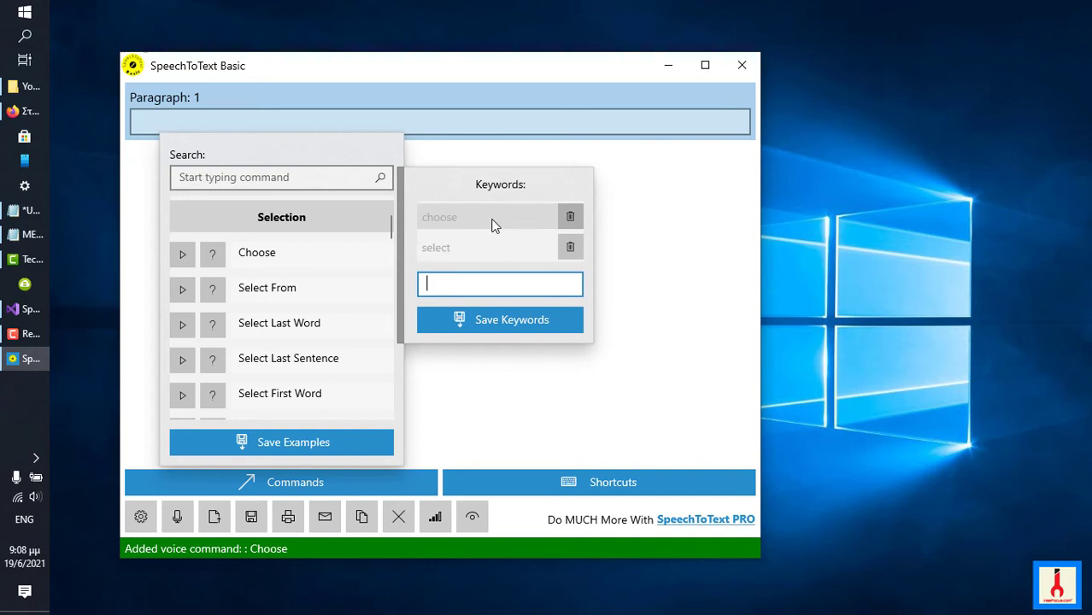
pyautogui.moveTo(477, 246)
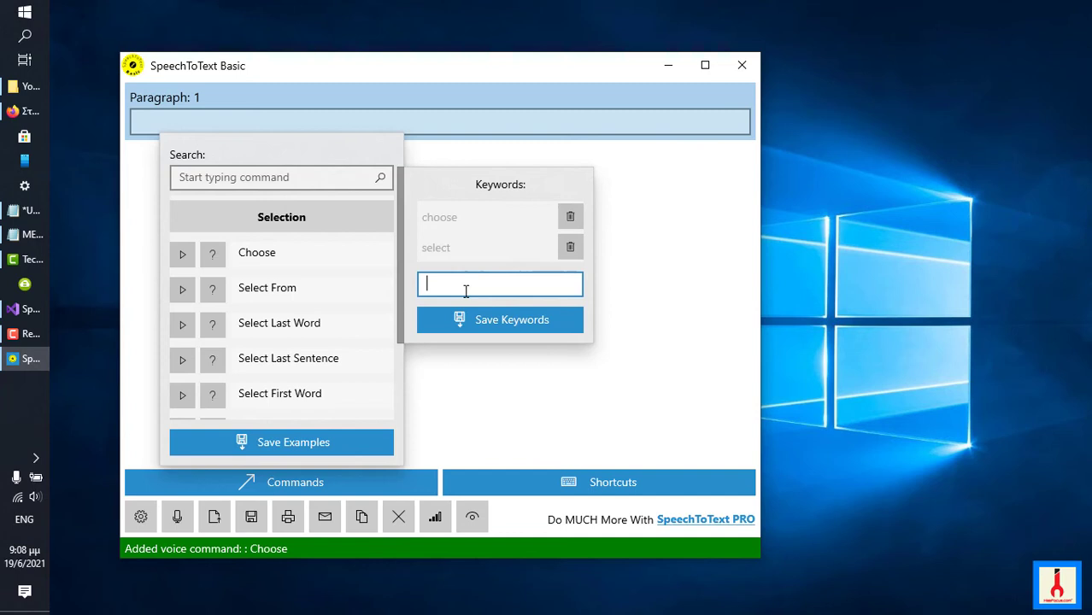
pyautogui.write('highlight')
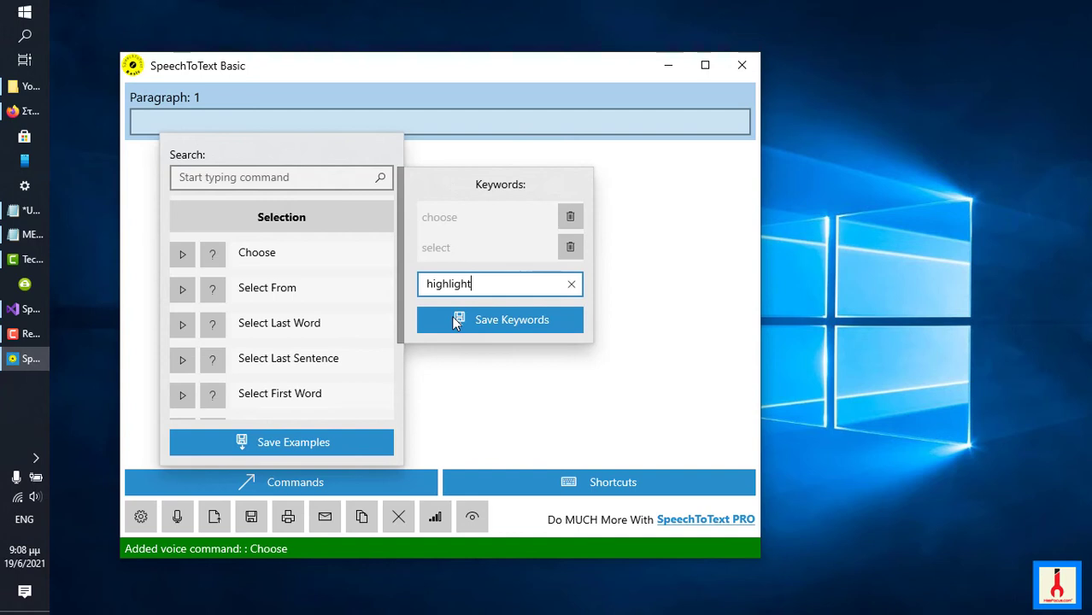
pyautogui.click(499, 320)
pyautogui.write('do')
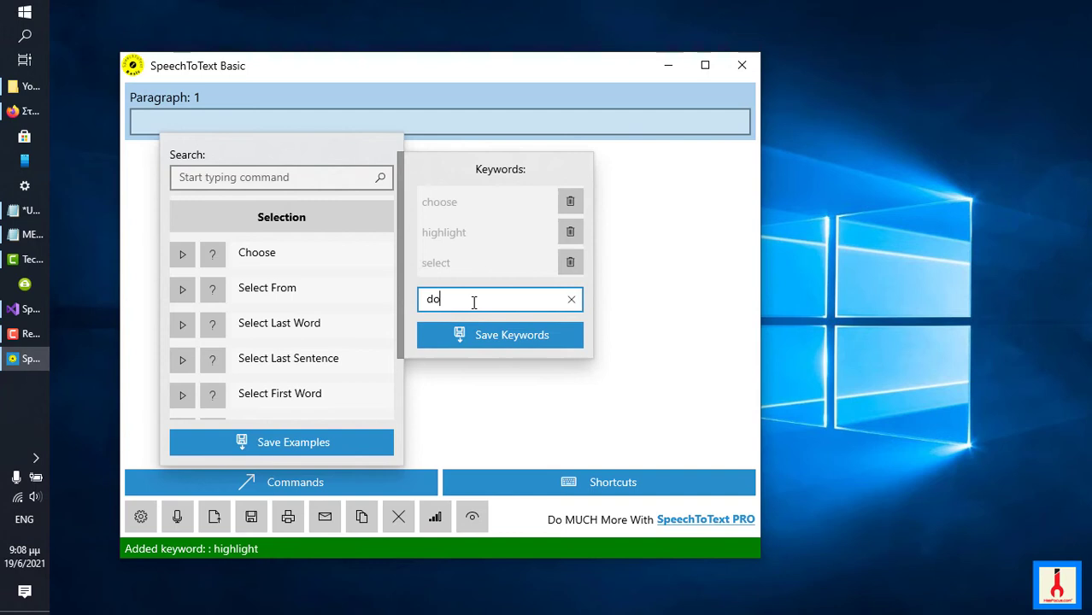
pyautogui.click(499, 335)
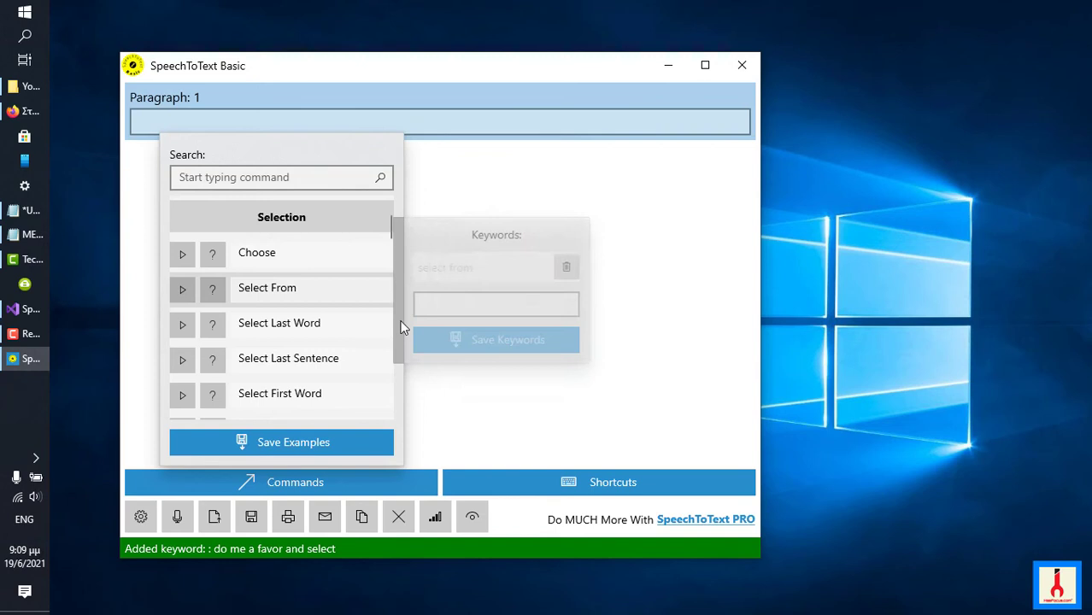
# Step: Close the command list and dictate 'I like Monday, Tuesday, Wednesday, and Thursday!' into paragraph 1
pyautogui.click(177, 516)
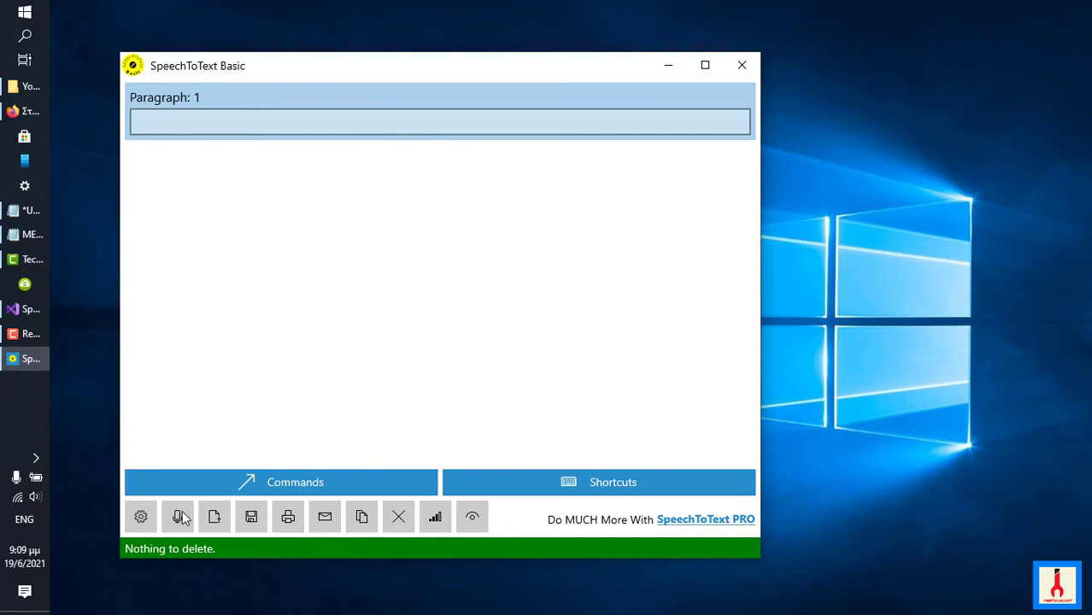
pyautogui.click(178, 516)
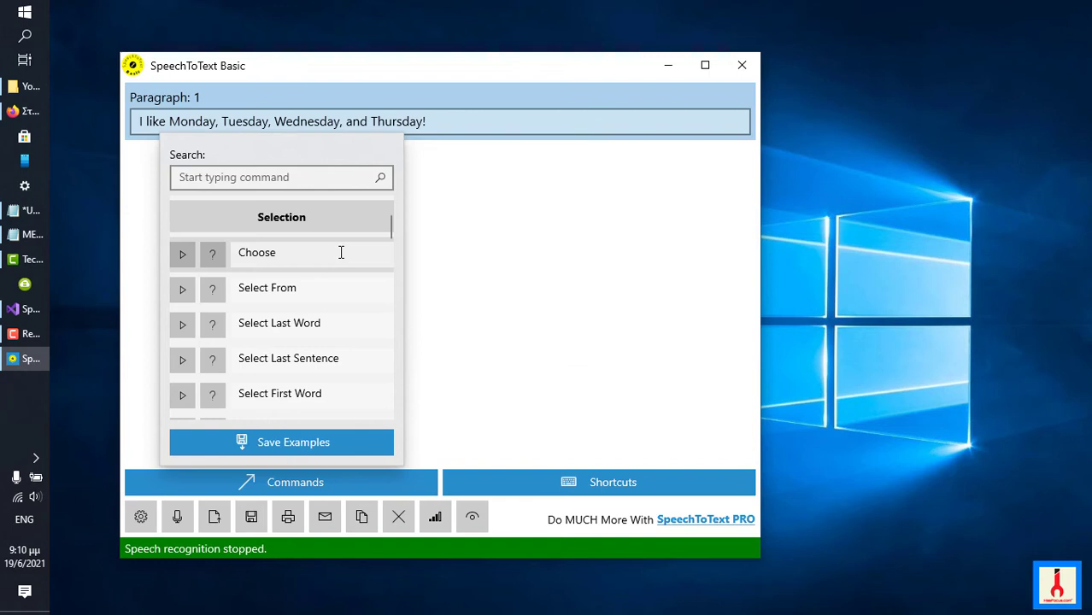
# Step: Review the Choose command's keywords (choose, highlight, select, 'do me a favor and select') and close the list
pyautogui.click(212, 253)
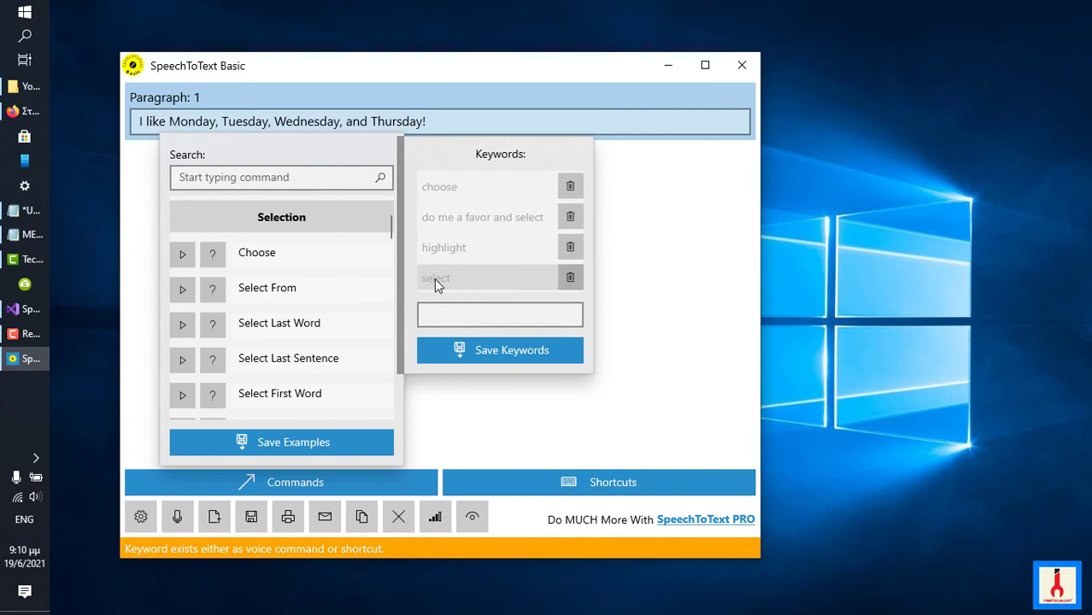
pyautogui.click(571, 277)
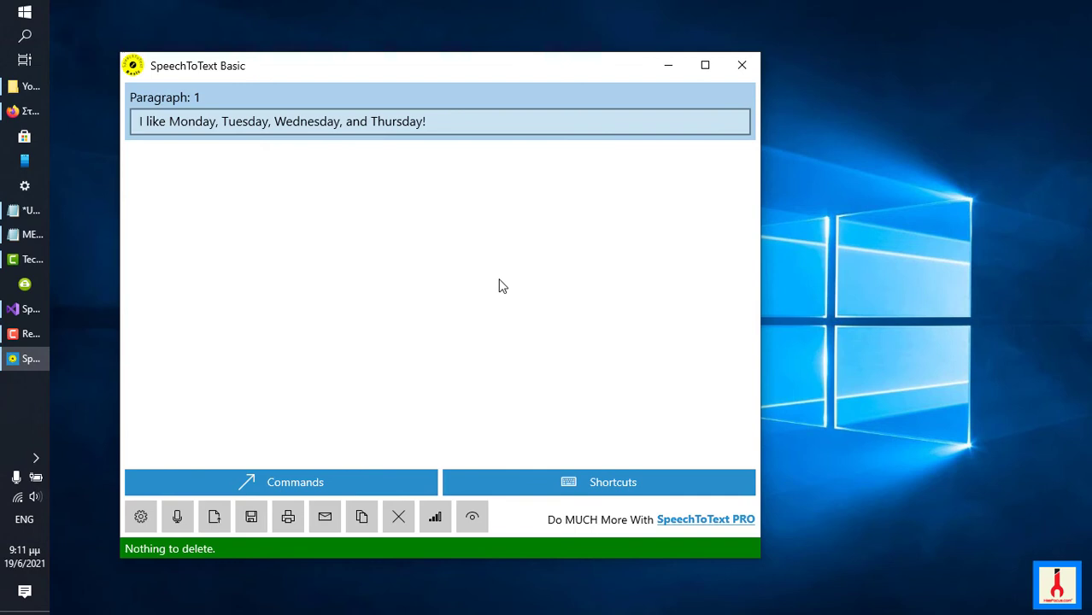
# Step: Delete the paragraph by voice, search 'ac' to view Acronymize's keywords, then dismiss the panels
pyautogui.click(178, 516)
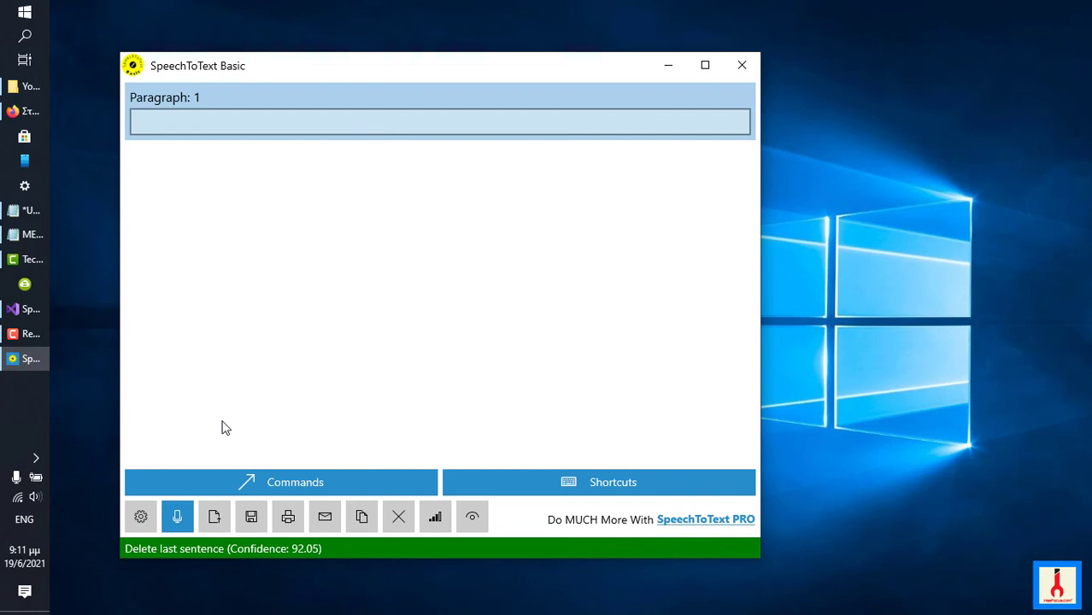
pyautogui.click(280, 481)
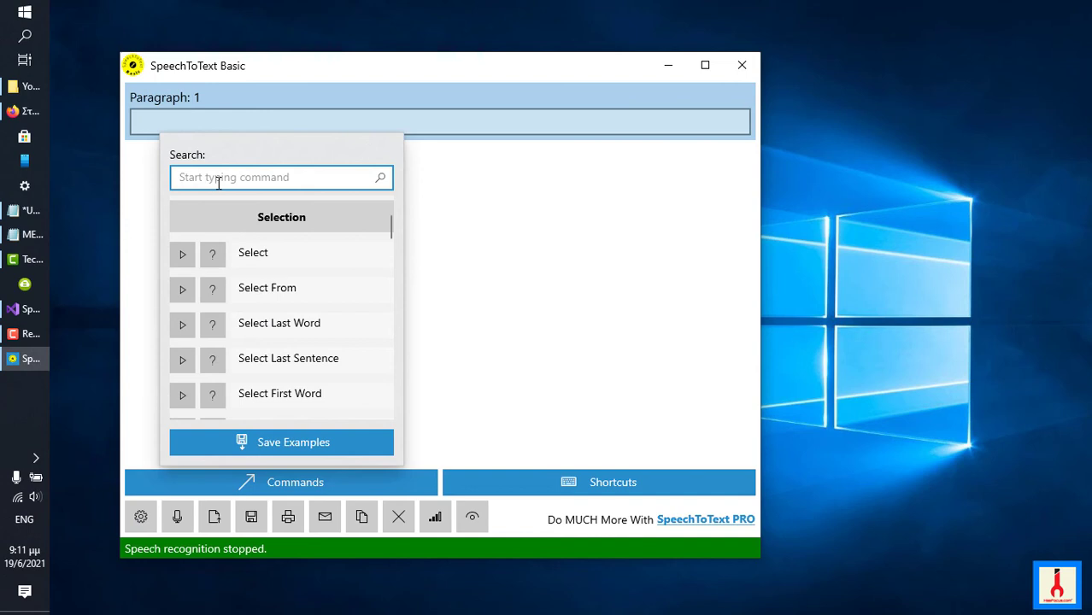
pyautogui.write('ac')
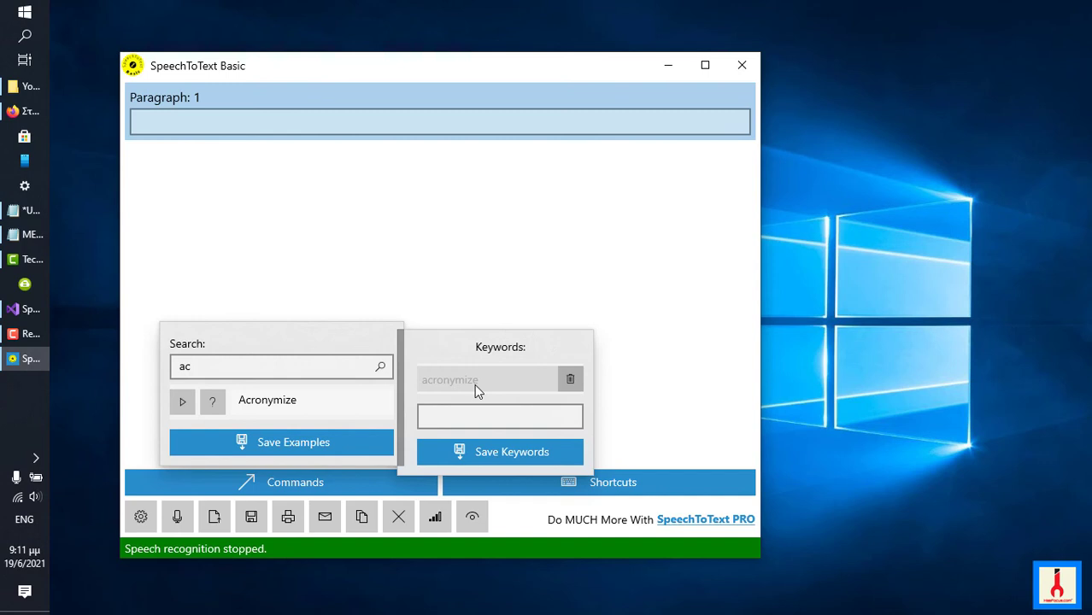
pyautogui.moveTo(468, 390)
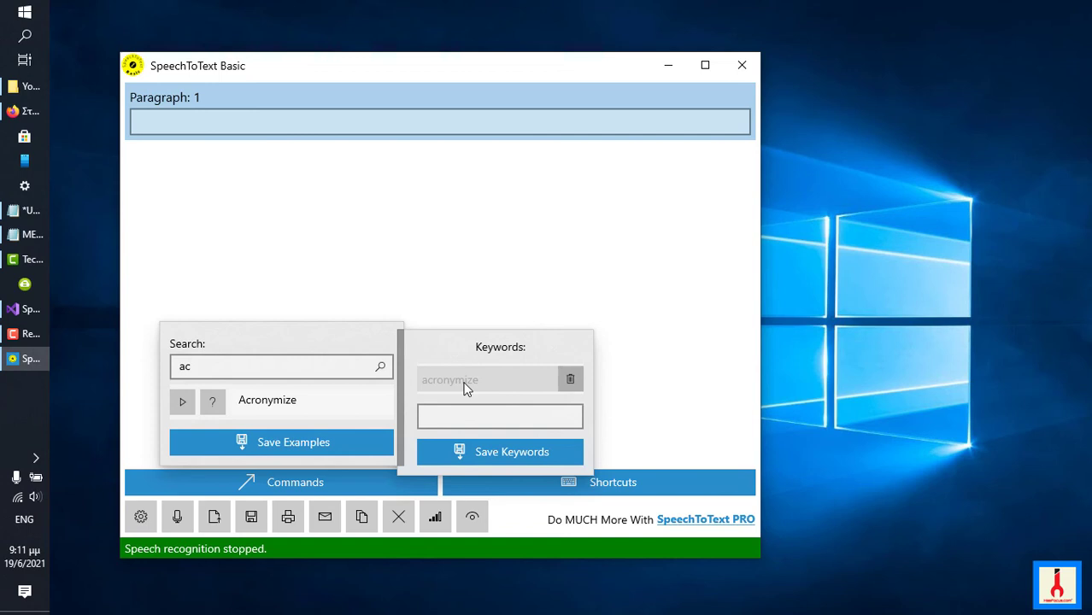
pyautogui.moveTo(437, 386)
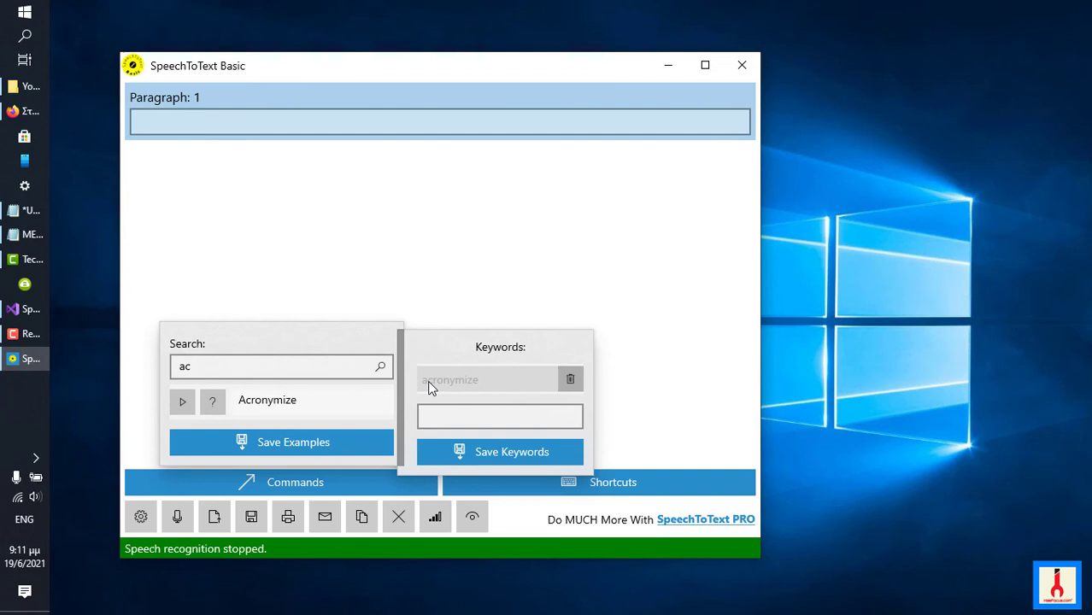
pyautogui.click(178, 516)
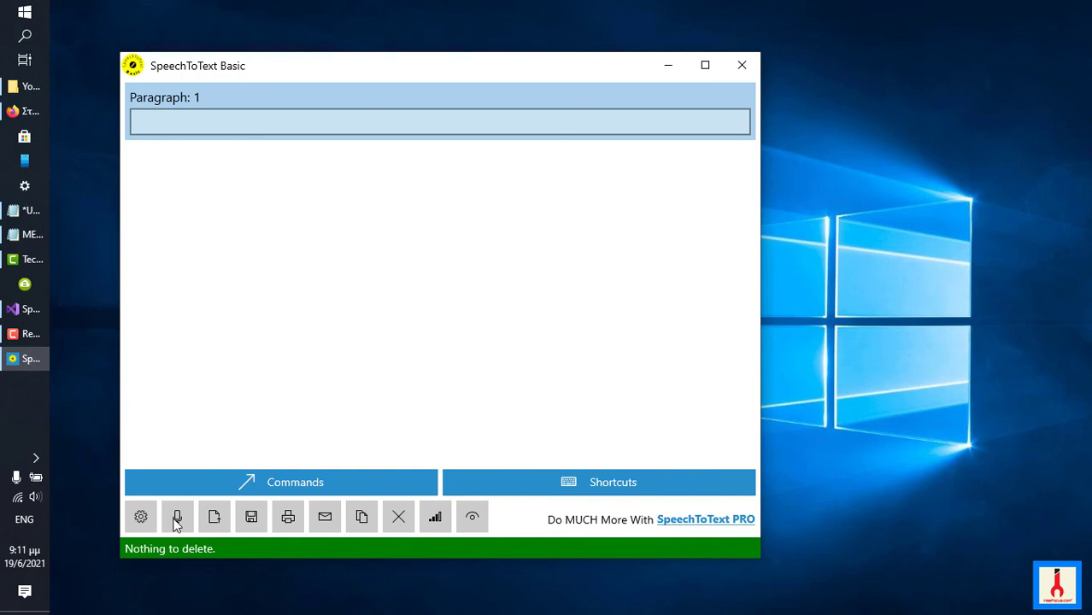
# Step: Dictate 'My email client does not use SMTP or IMAP protocol acronymize SMTP', which lands as plain text
pyautogui.click(178, 516)
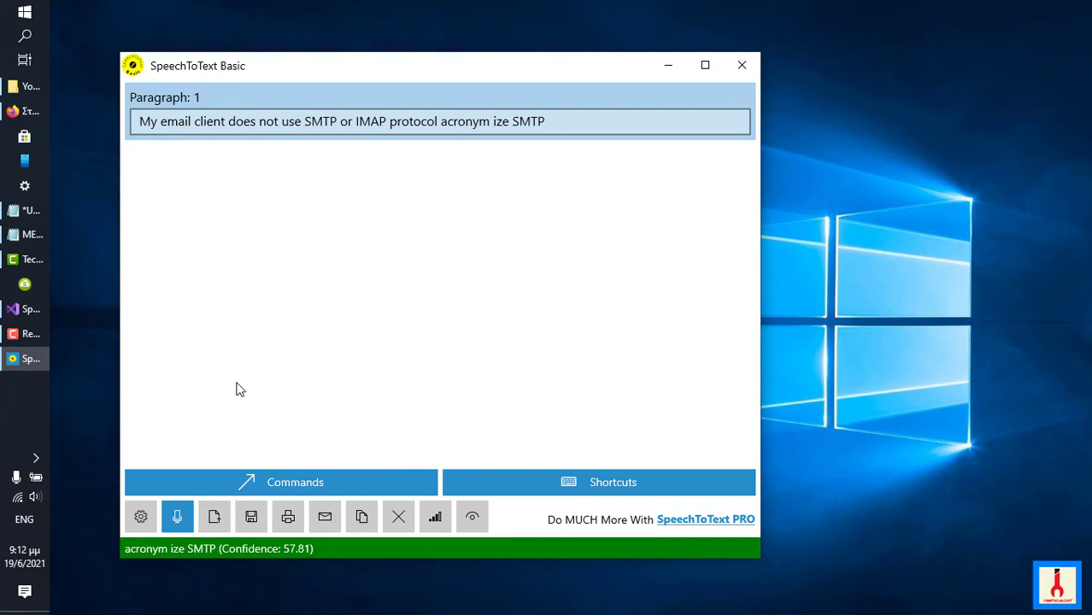
pyautogui.click(178, 516)
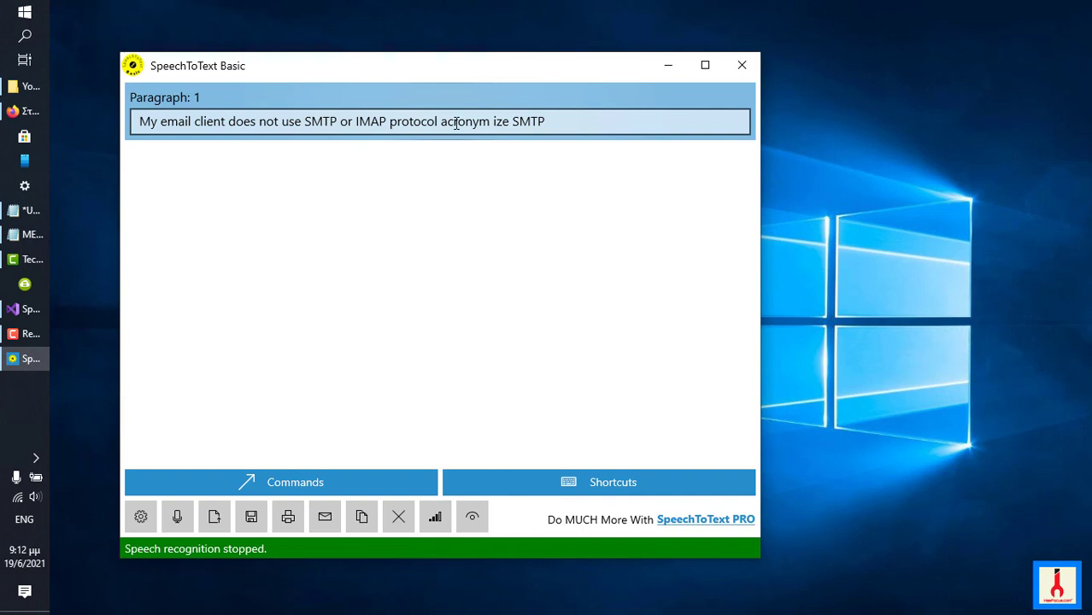
pyautogui.moveTo(495, 120)
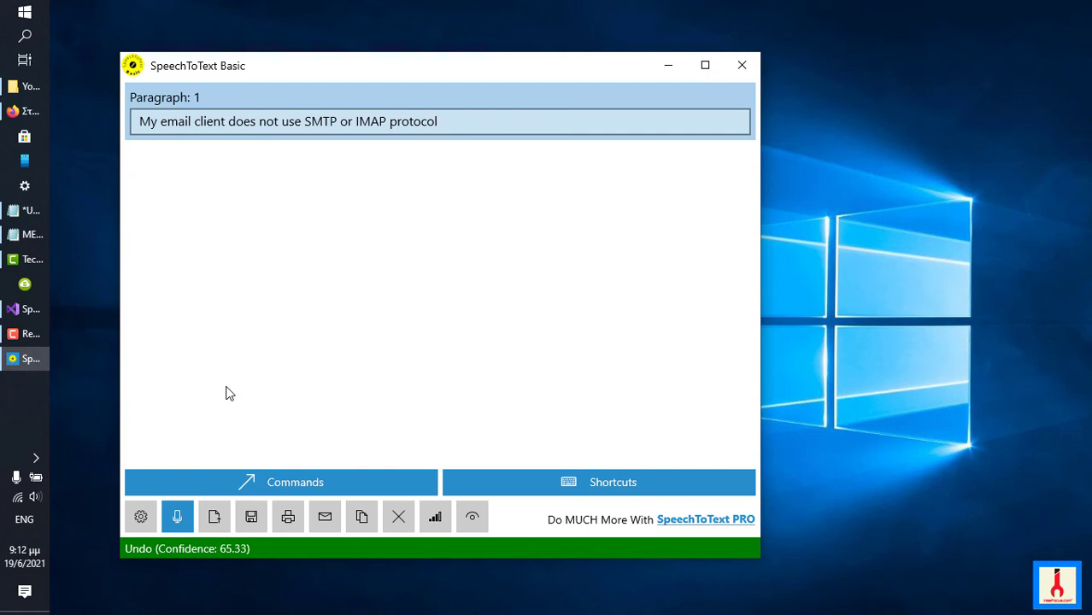
# Step: Undo the stray text and acronymize SMTP and IMAP into S.M.T.P. and I.M.A.P., then stop recognition
pyautogui.write('acronym ize IMAP')
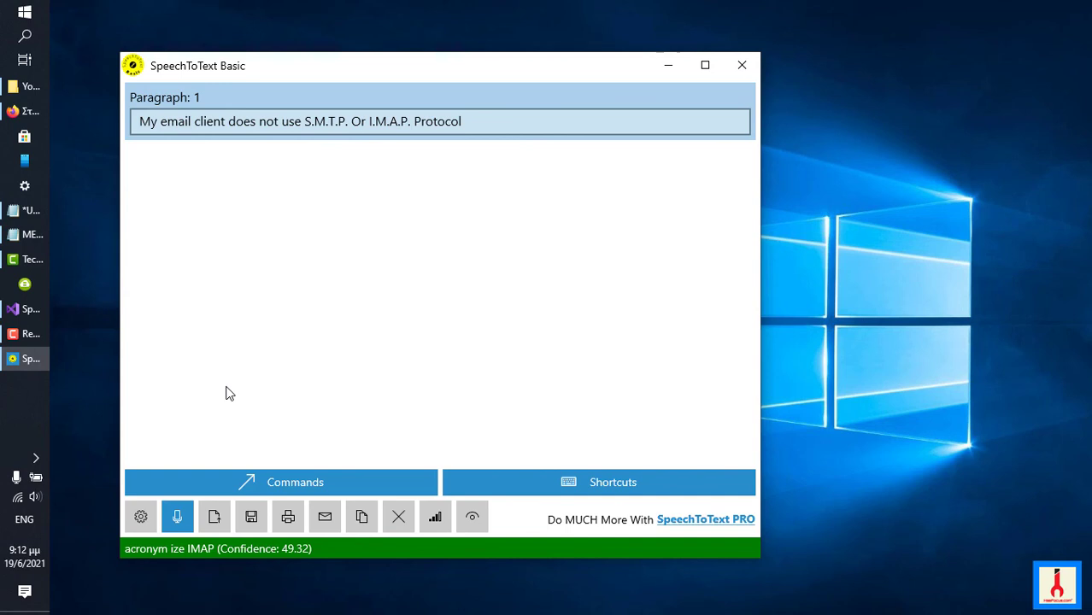
pyautogui.click(178, 516)
pyautogui.write('acro')
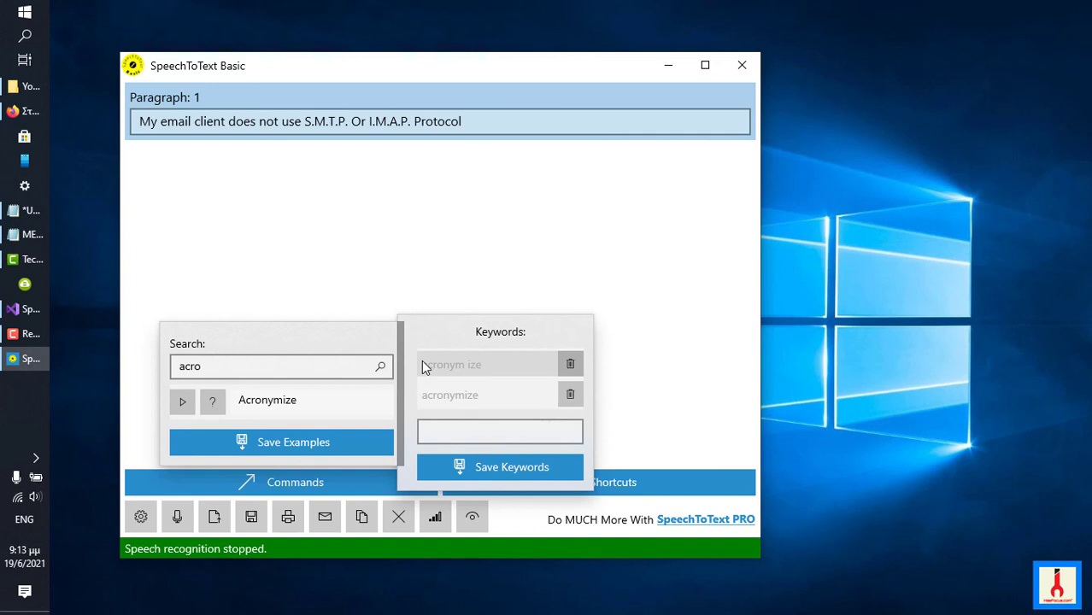
pyautogui.moveTo(458, 373)
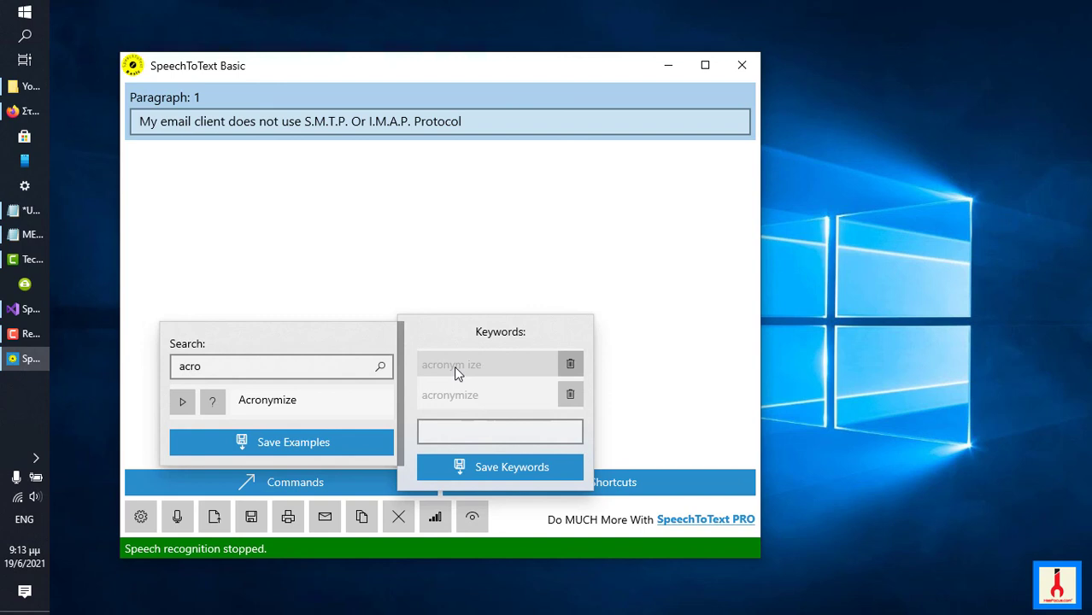
pyautogui.moveTo(323, 521)
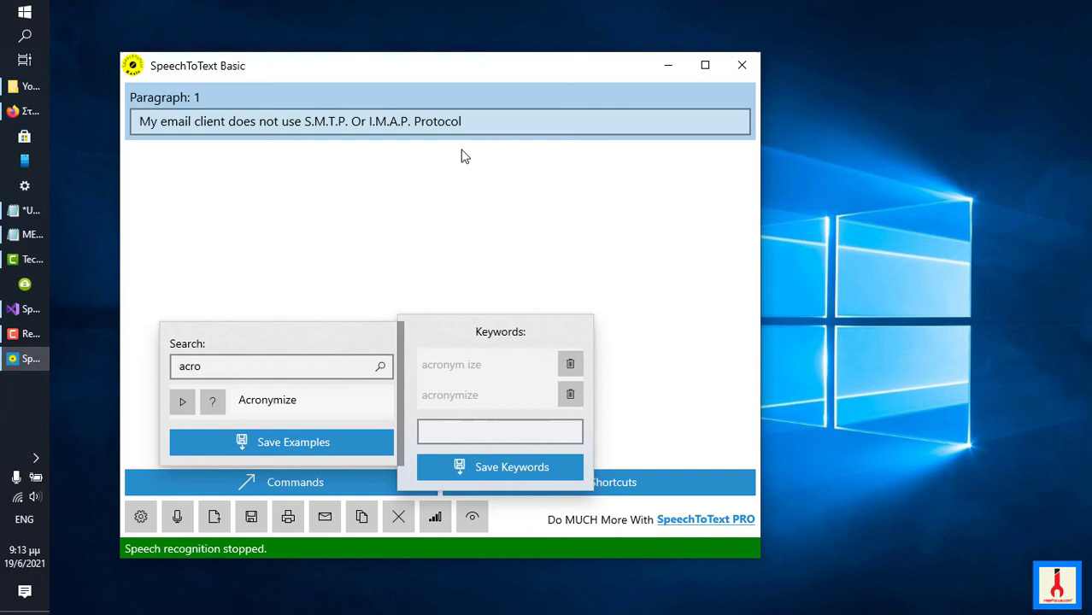
pyautogui.moveTo(500, 288)
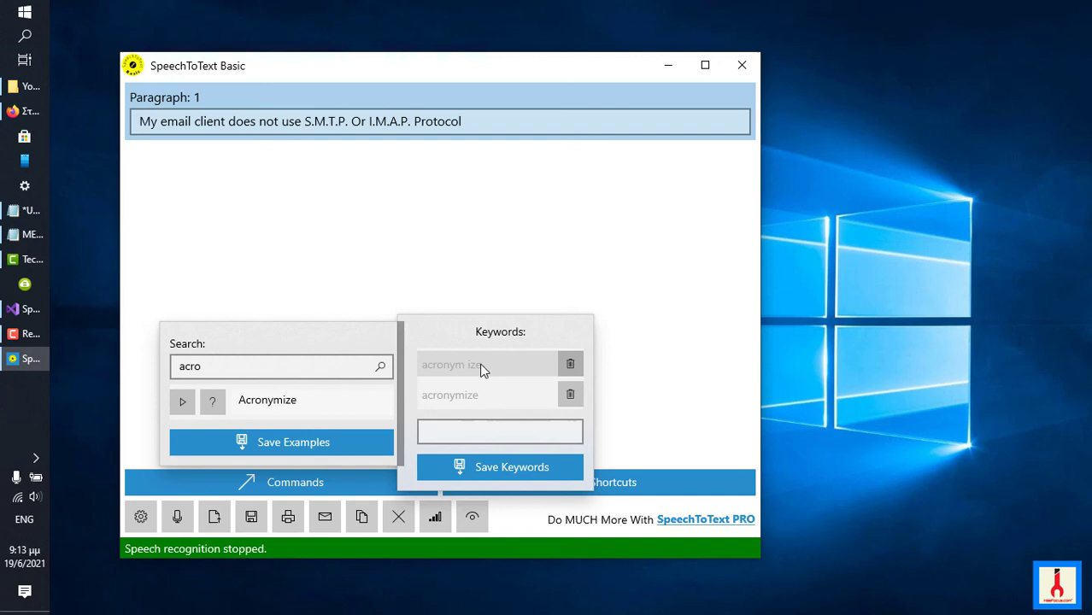
# Step: Dismiss the Acronymize keyword list ('acronym ize', 'acronymize'), keeping the command search open
pyautogui.click(265, 365)
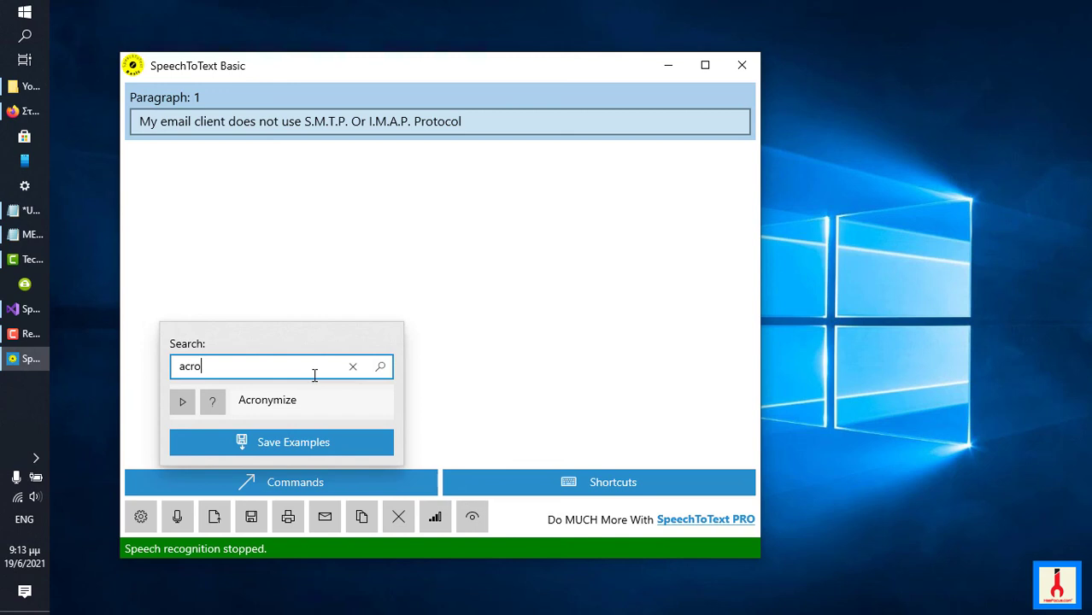
# Step: Search 'up' for Uppercase, dictate 'upper case my email client' as plain text, then stop the mic
pyautogui.write('u')
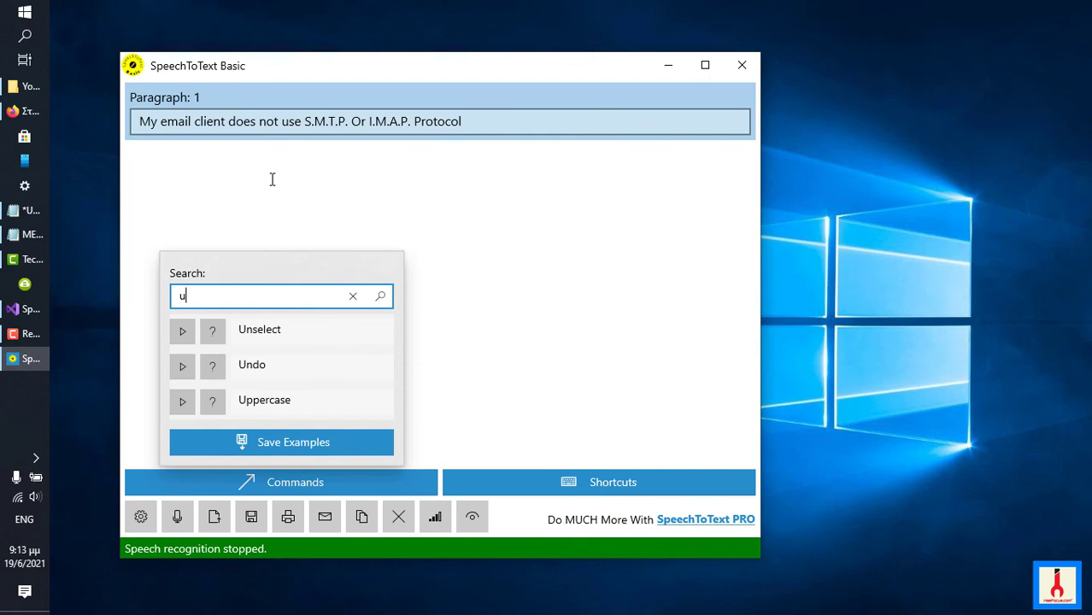
pyautogui.write('p')
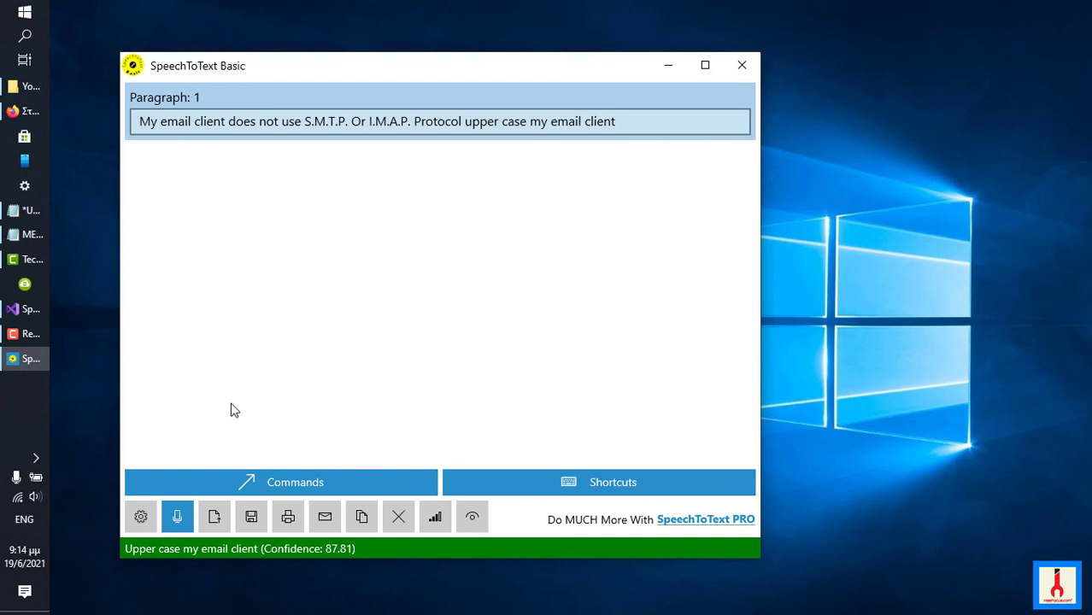
pyautogui.click(178, 516)
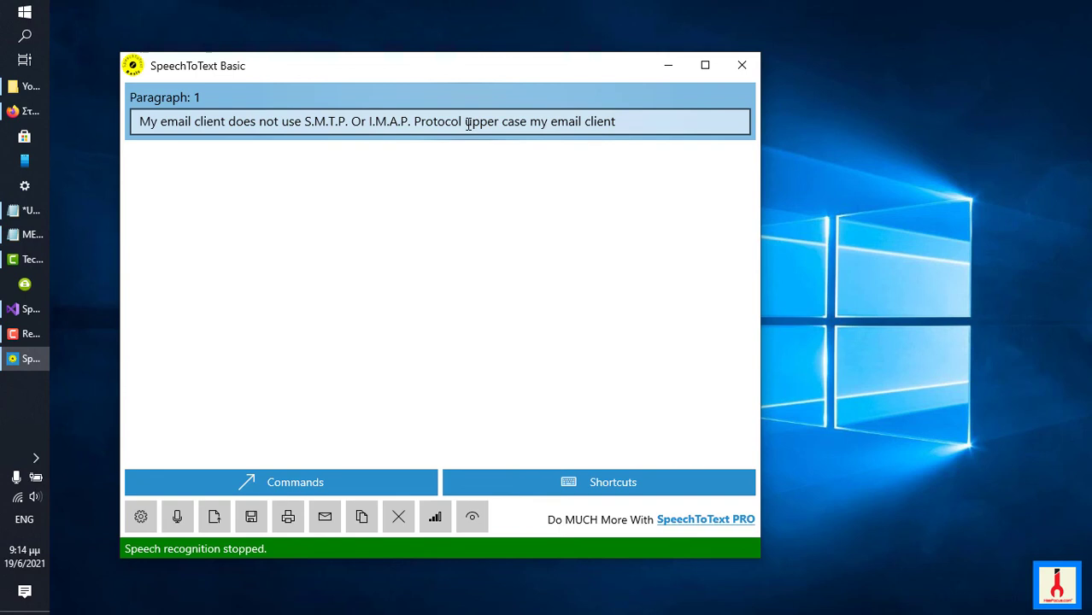
pyautogui.doubleClick(484, 121)
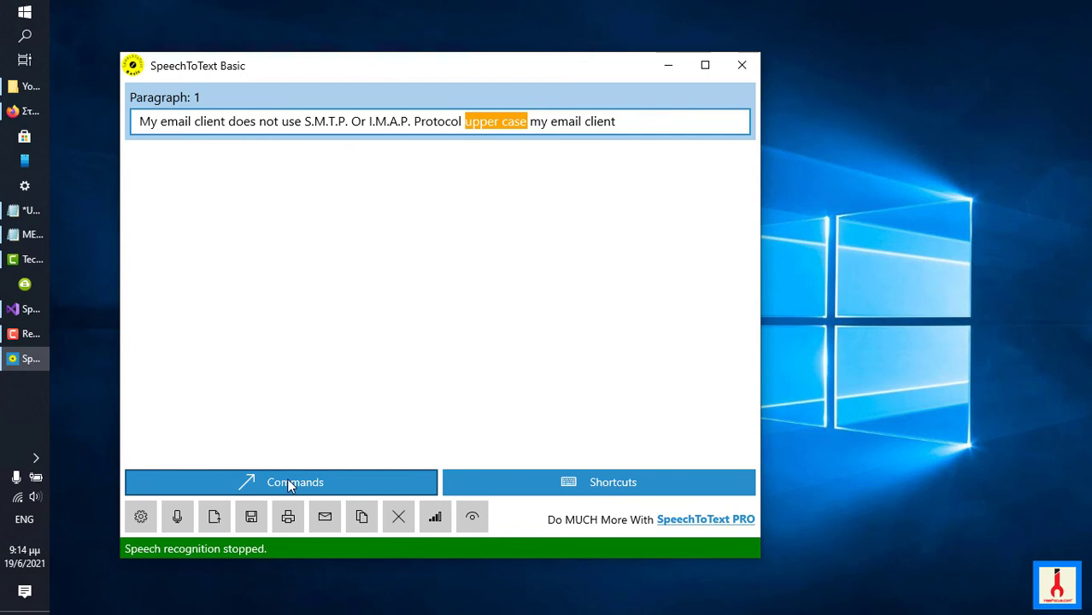
# Step: Add 'upper case' as a keyword for the Uppercase command and save it
pyautogui.click(293, 482)
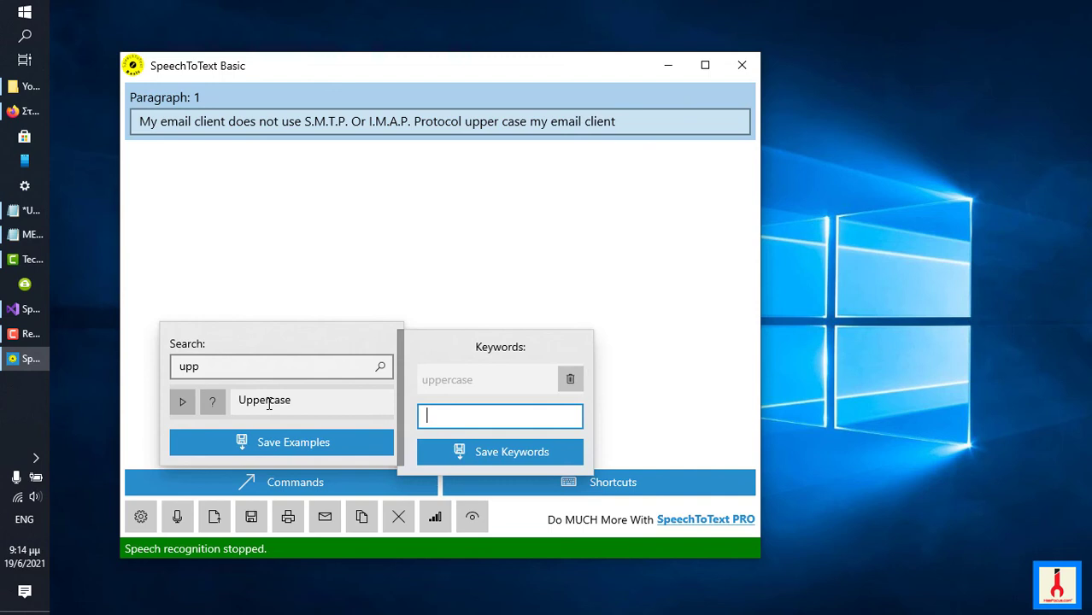
pyautogui.write('upper case')
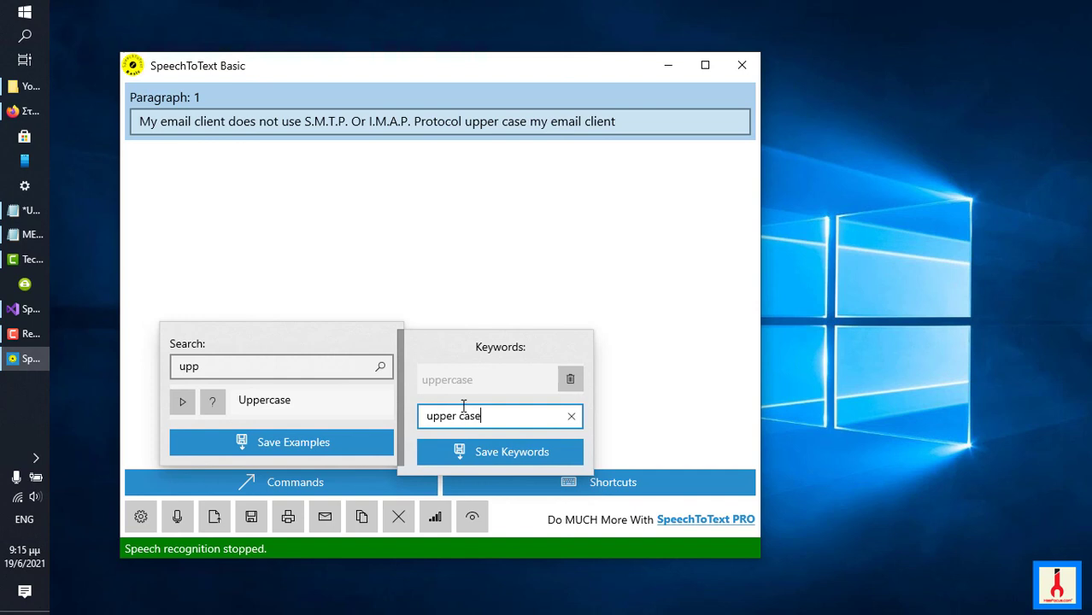
pyautogui.click(178, 516)
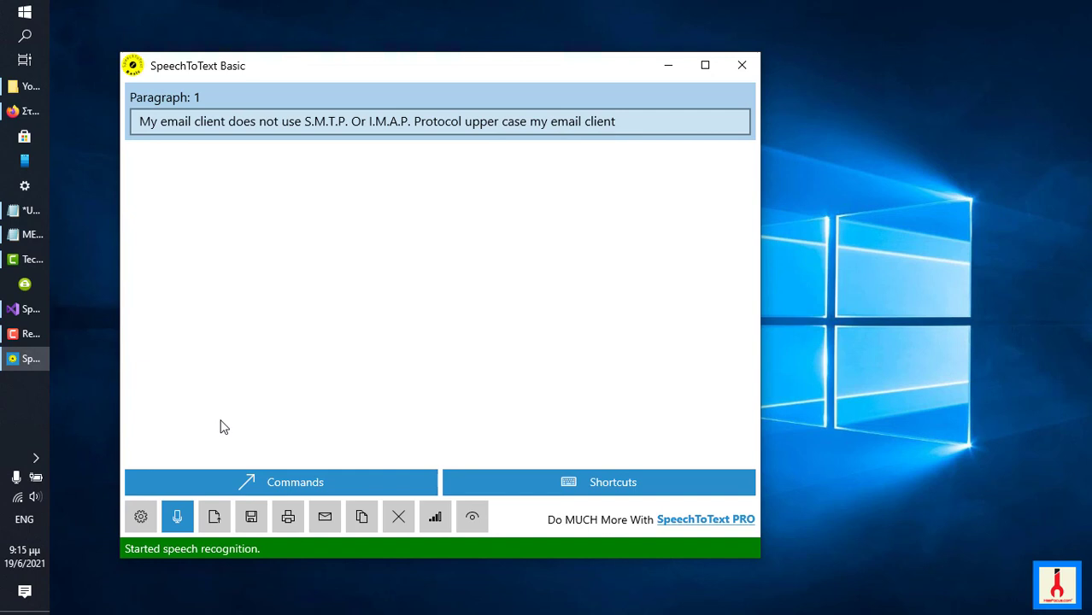